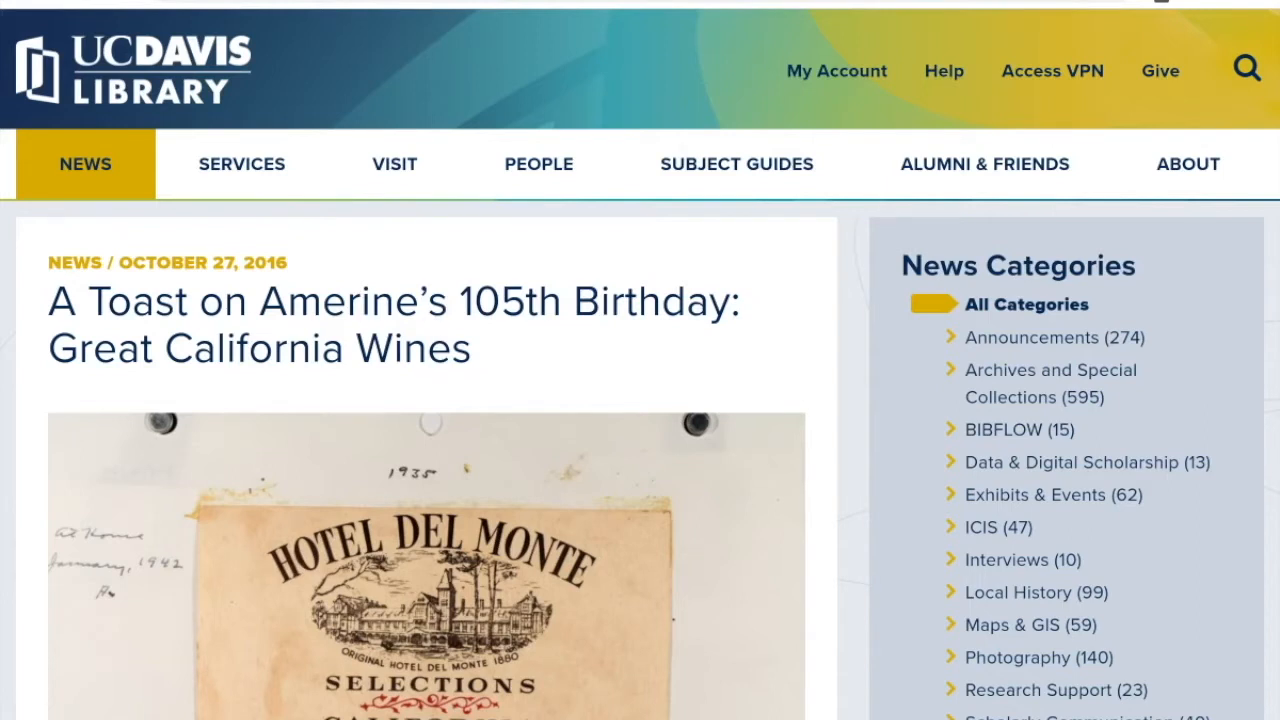
# Search the collections for 'inglenook cabernet' and browse the 398 results
pyautogui.scroll(-3)
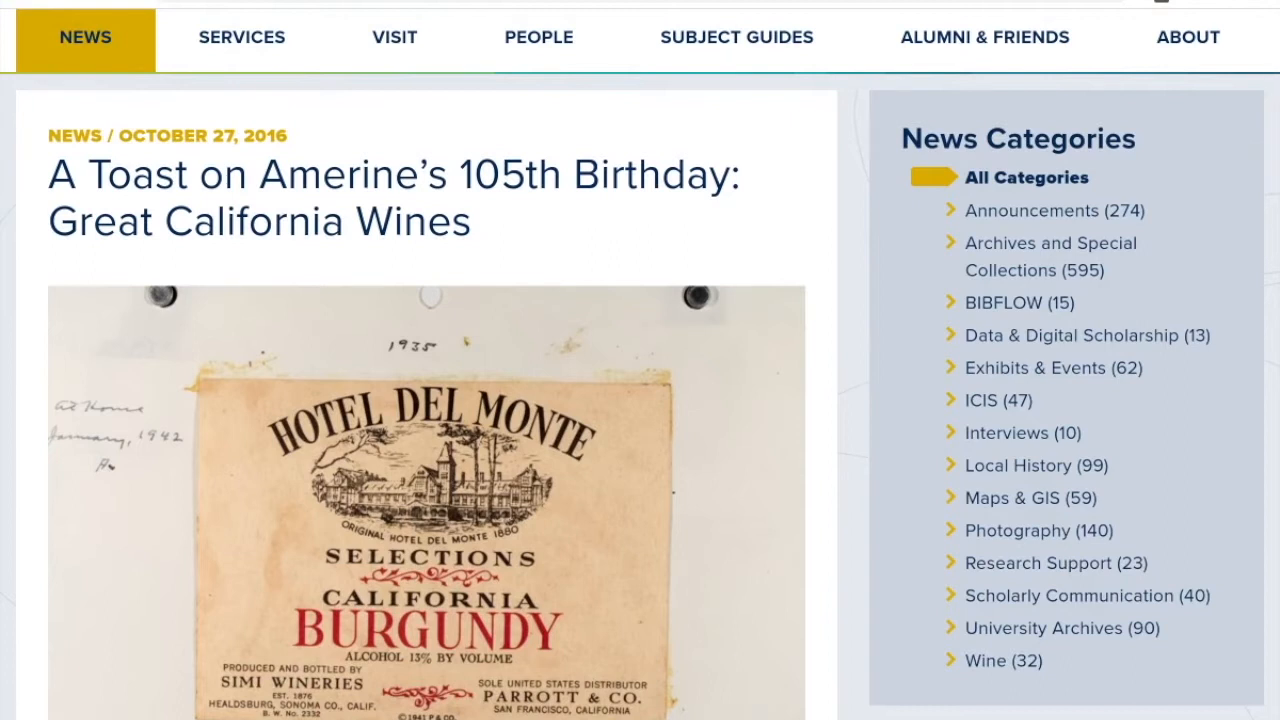
pyautogui.scroll(-3)
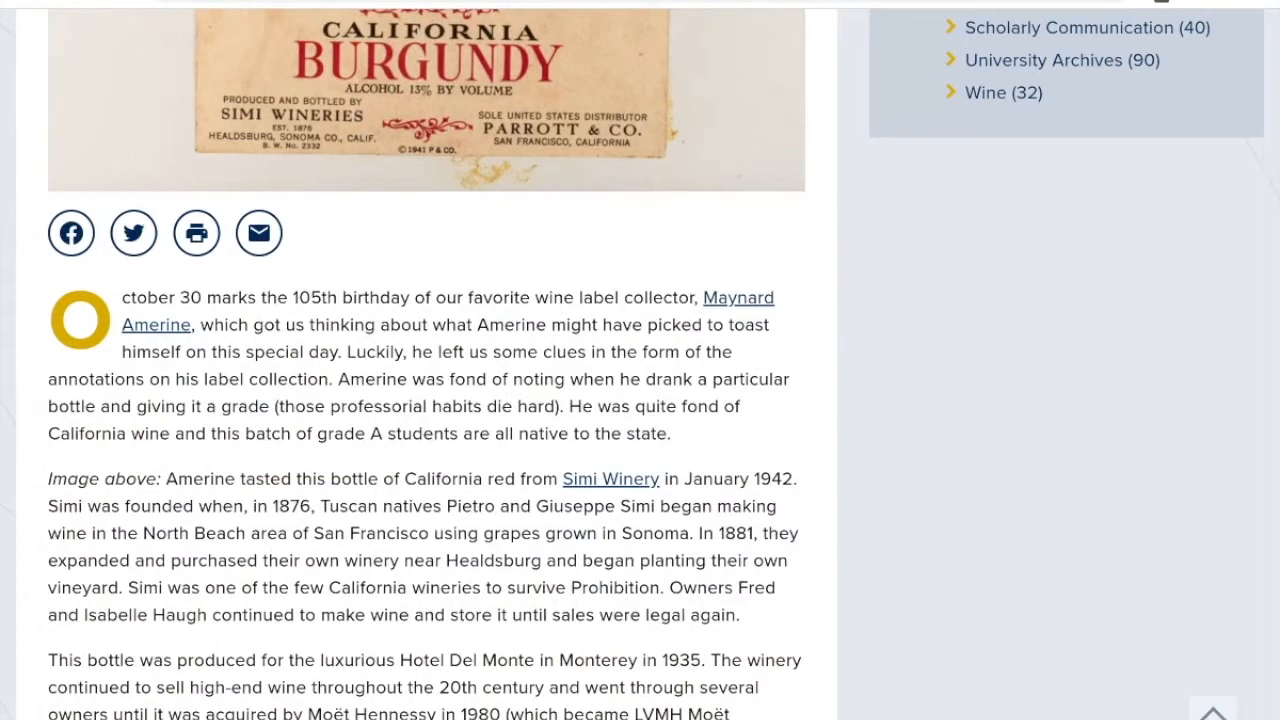
pyautogui.scroll(-3)
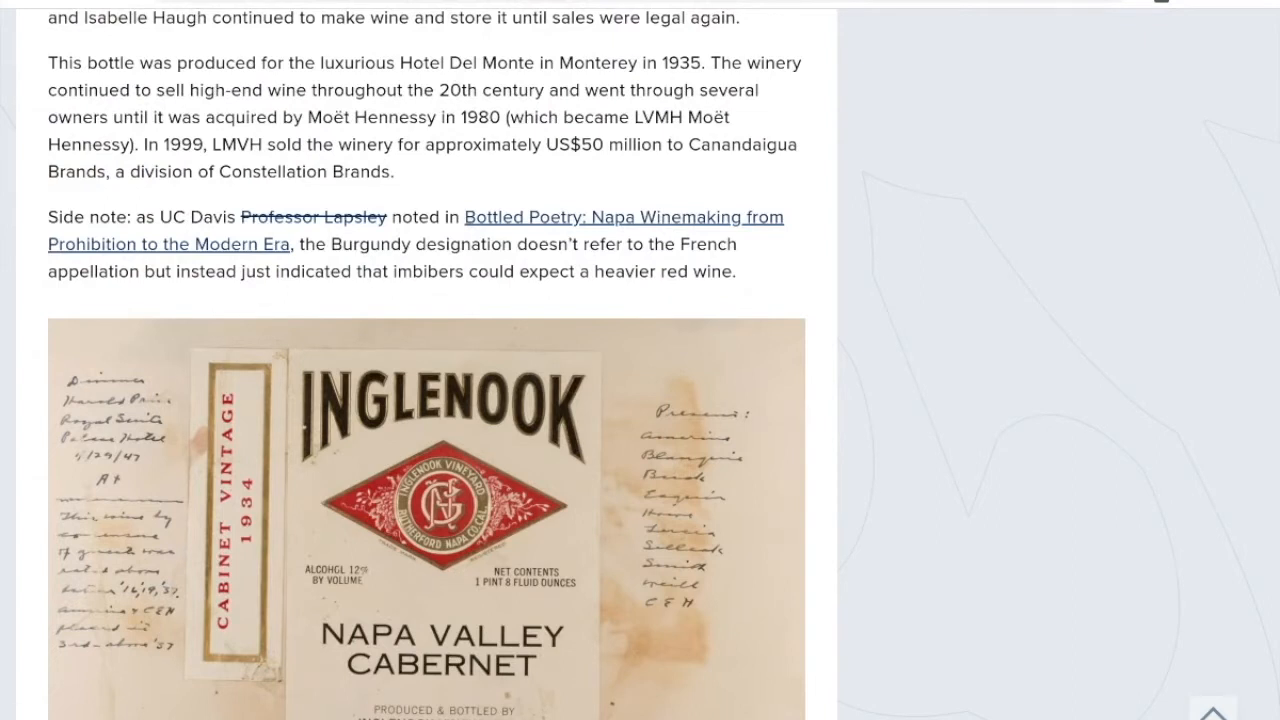
pyautogui.scroll(-3)
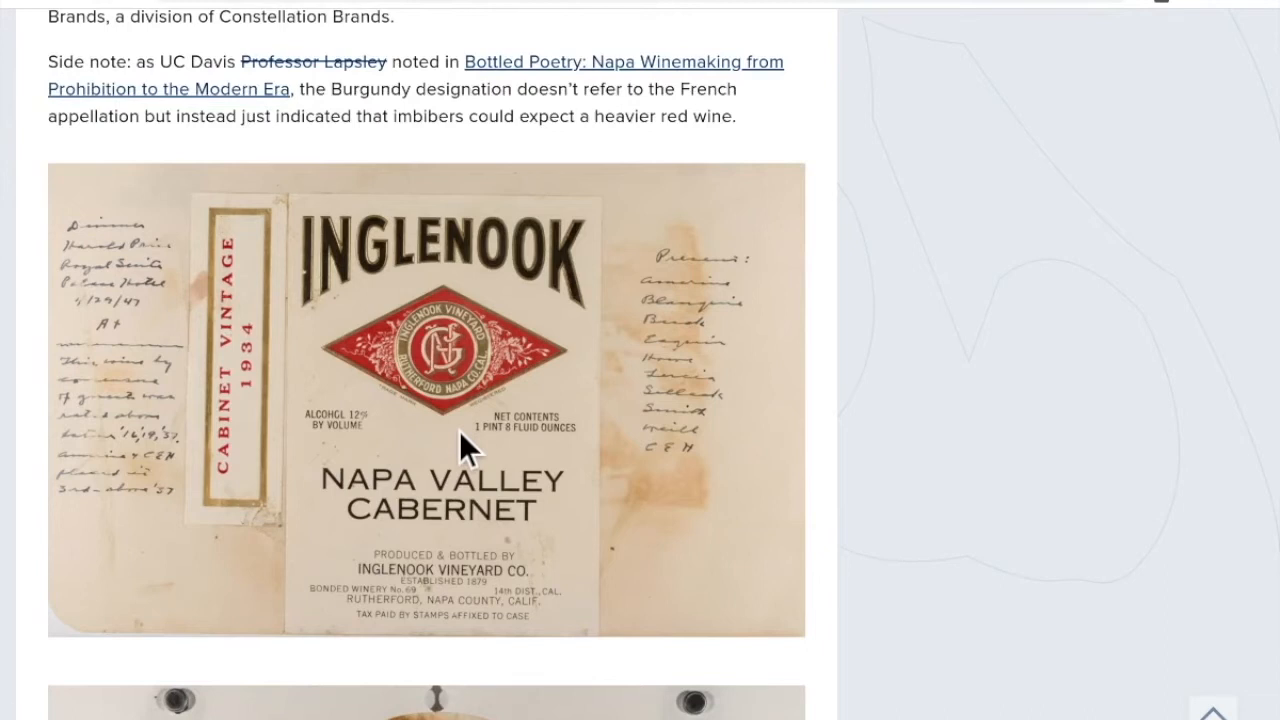
pyautogui.moveTo(150, 330)
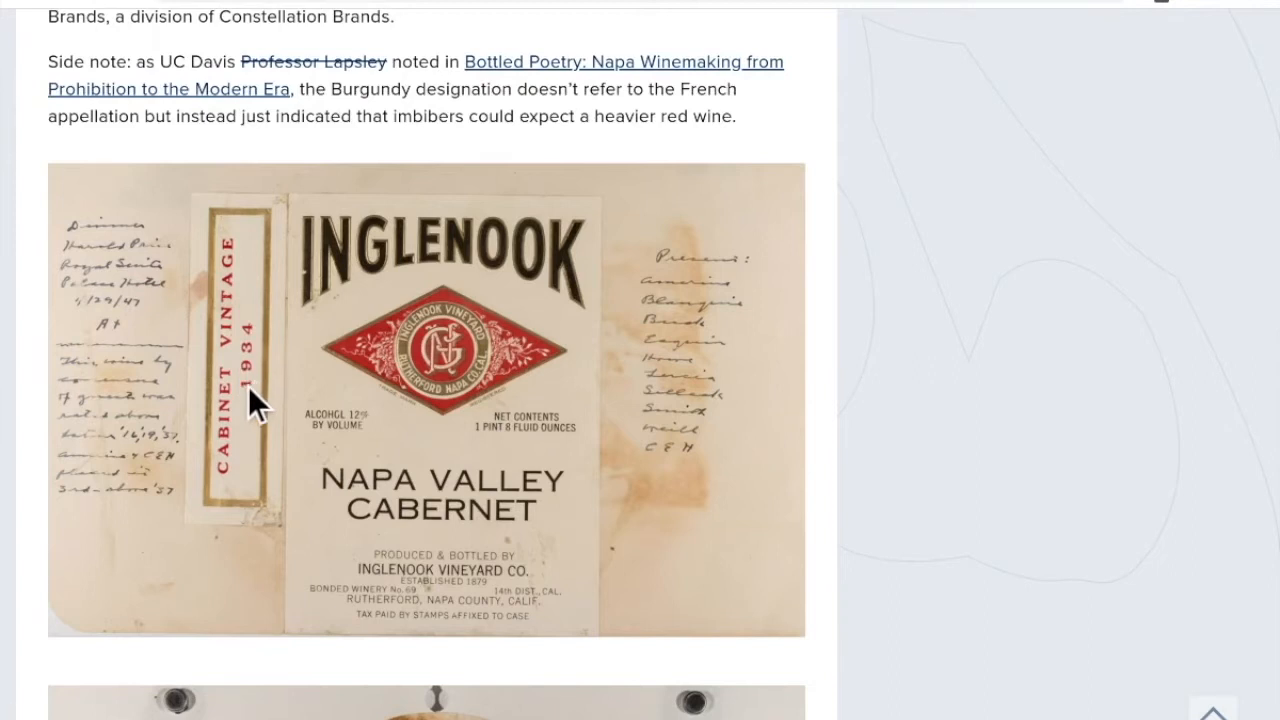
pyautogui.moveTo(107, 345)
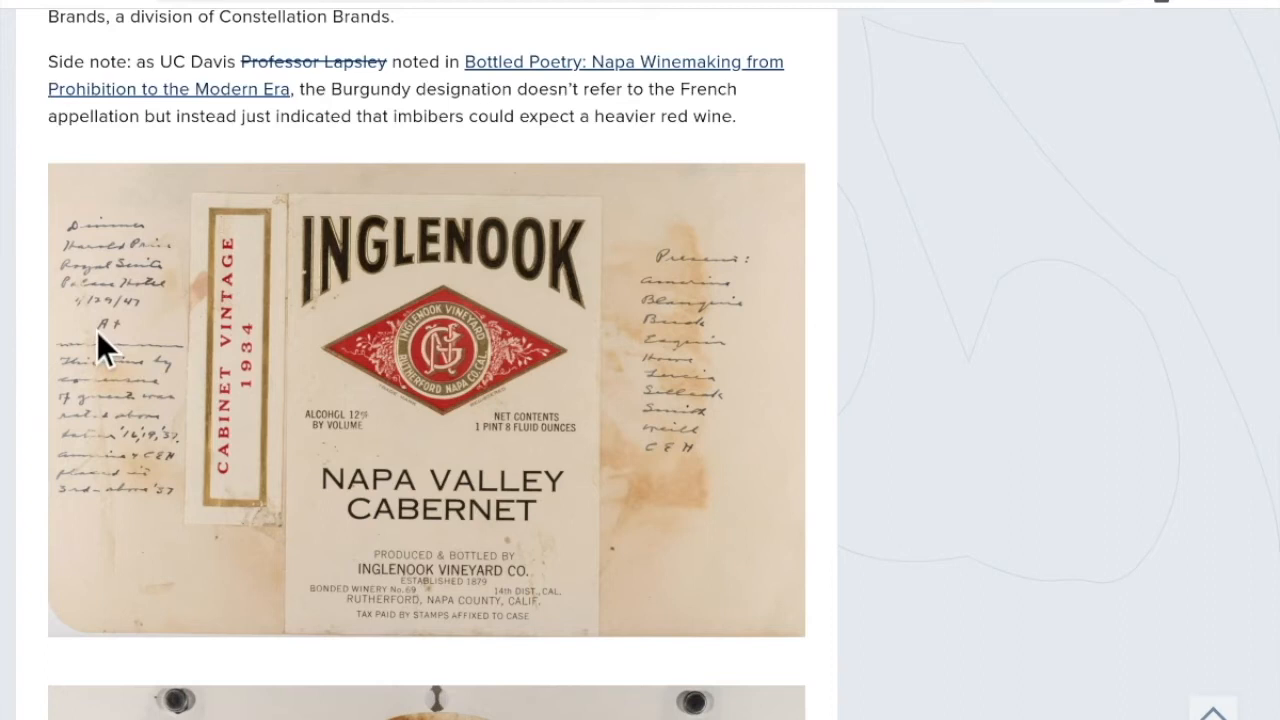
pyautogui.moveTo(502, 417)
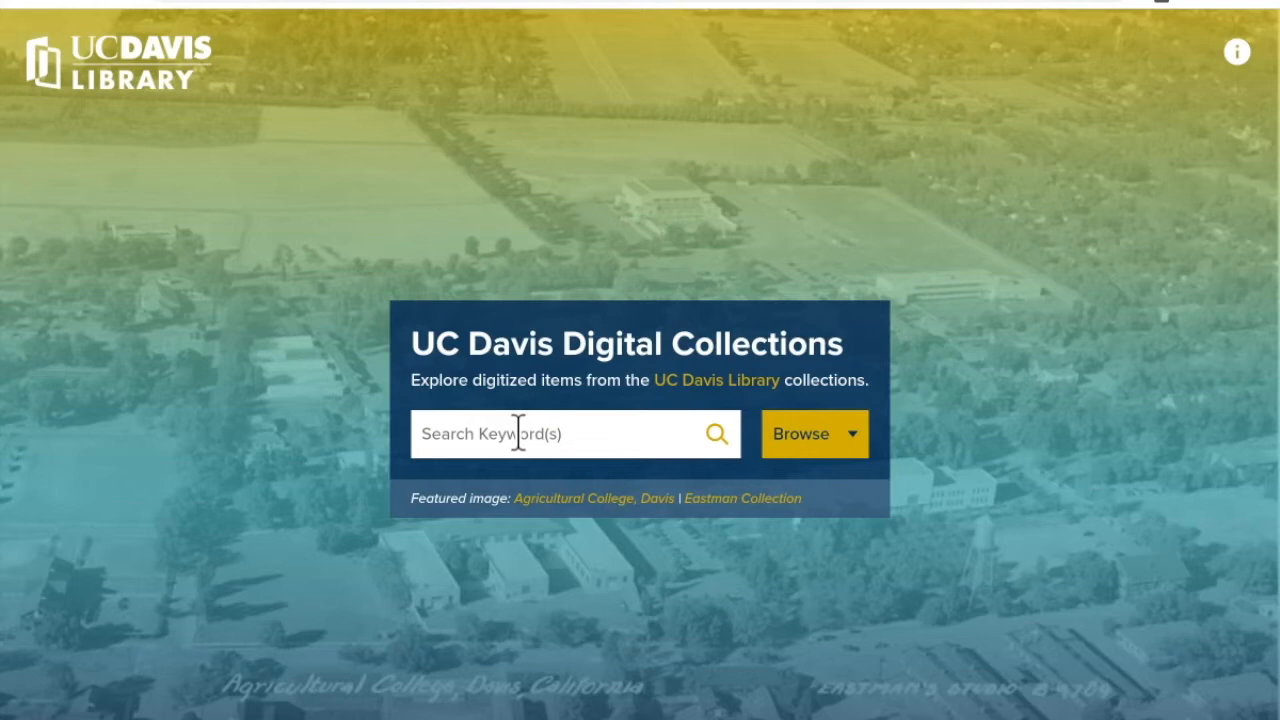
pyautogui.moveTo(500, 410)
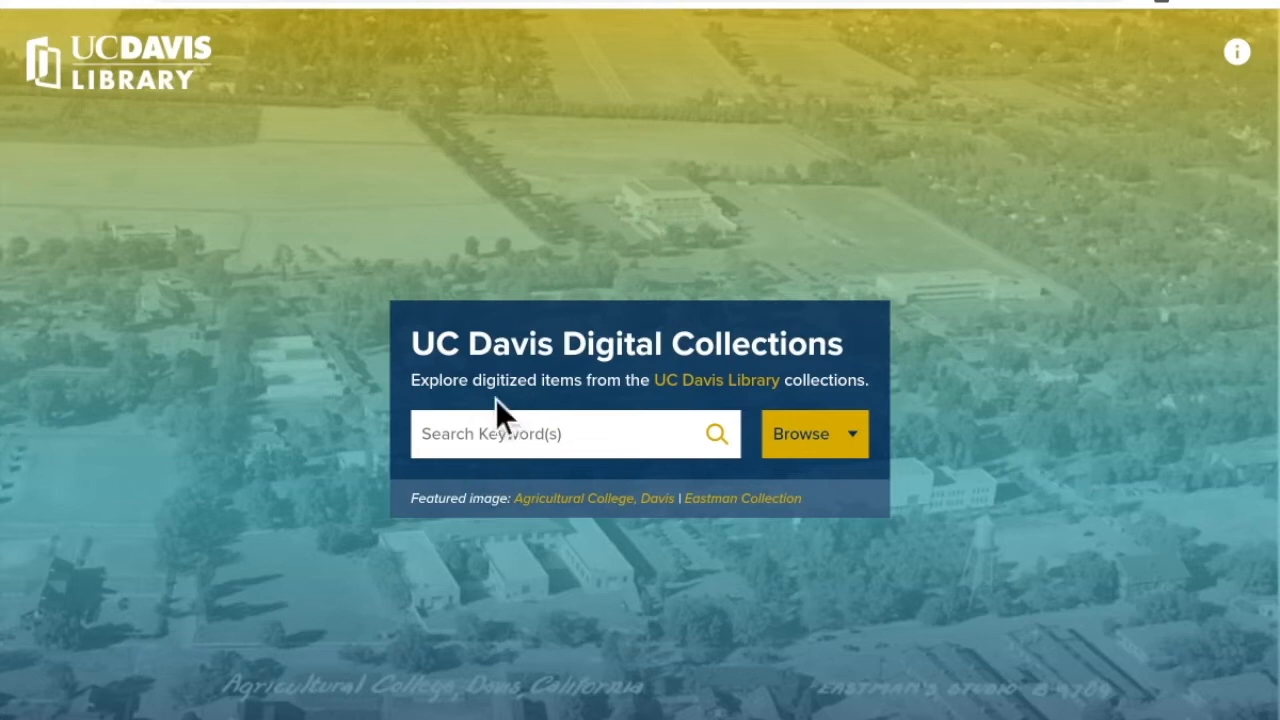
pyautogui.write('ingel')
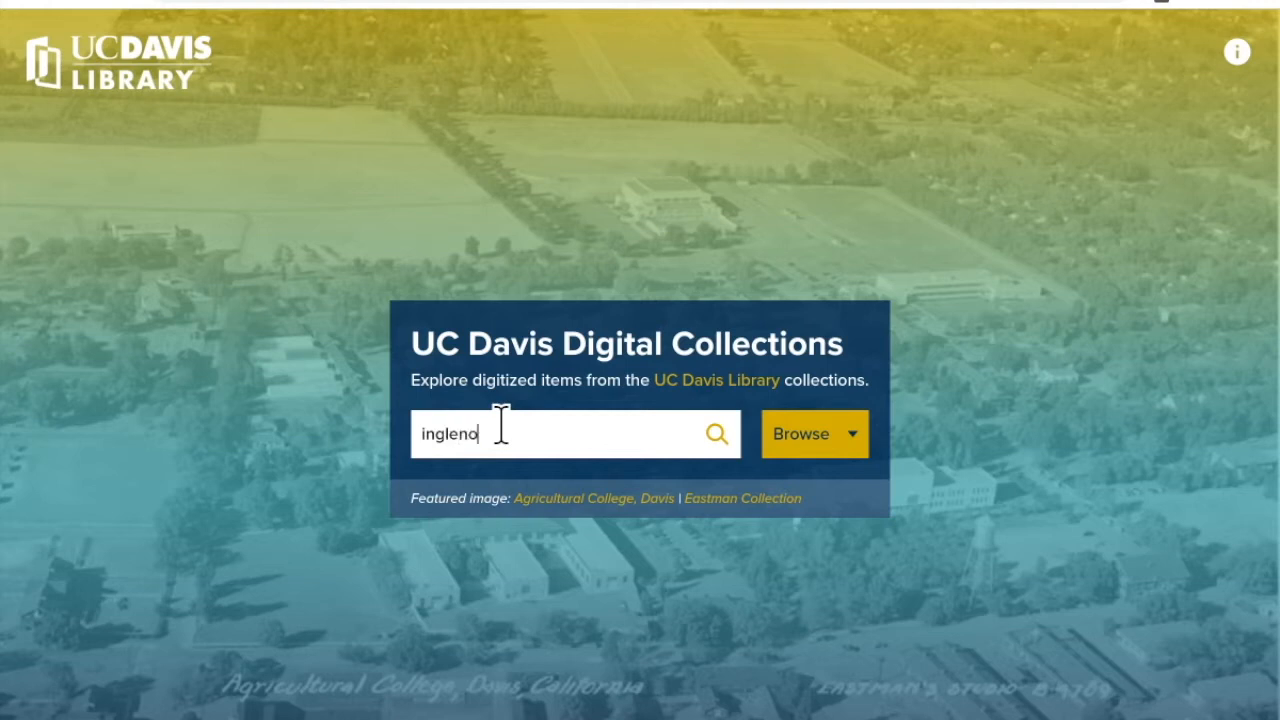
pyautogui.write('ok cabernet')
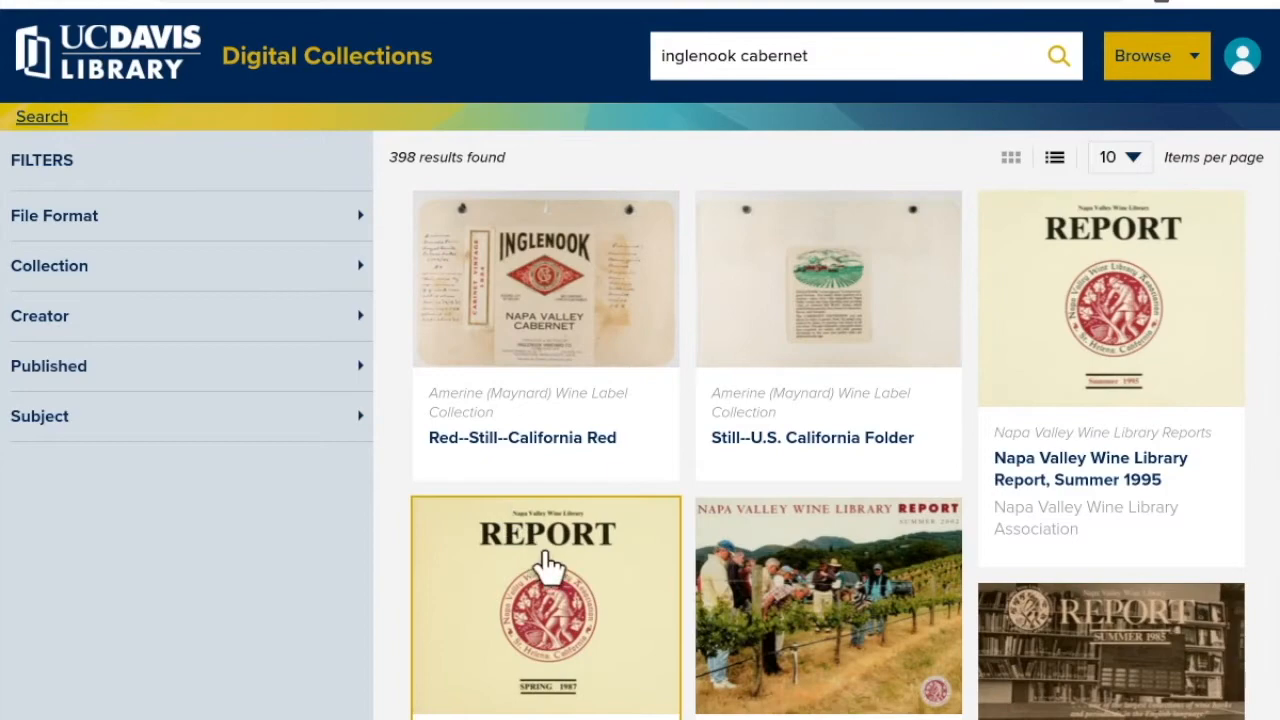
pyautogui.scroll(-3)
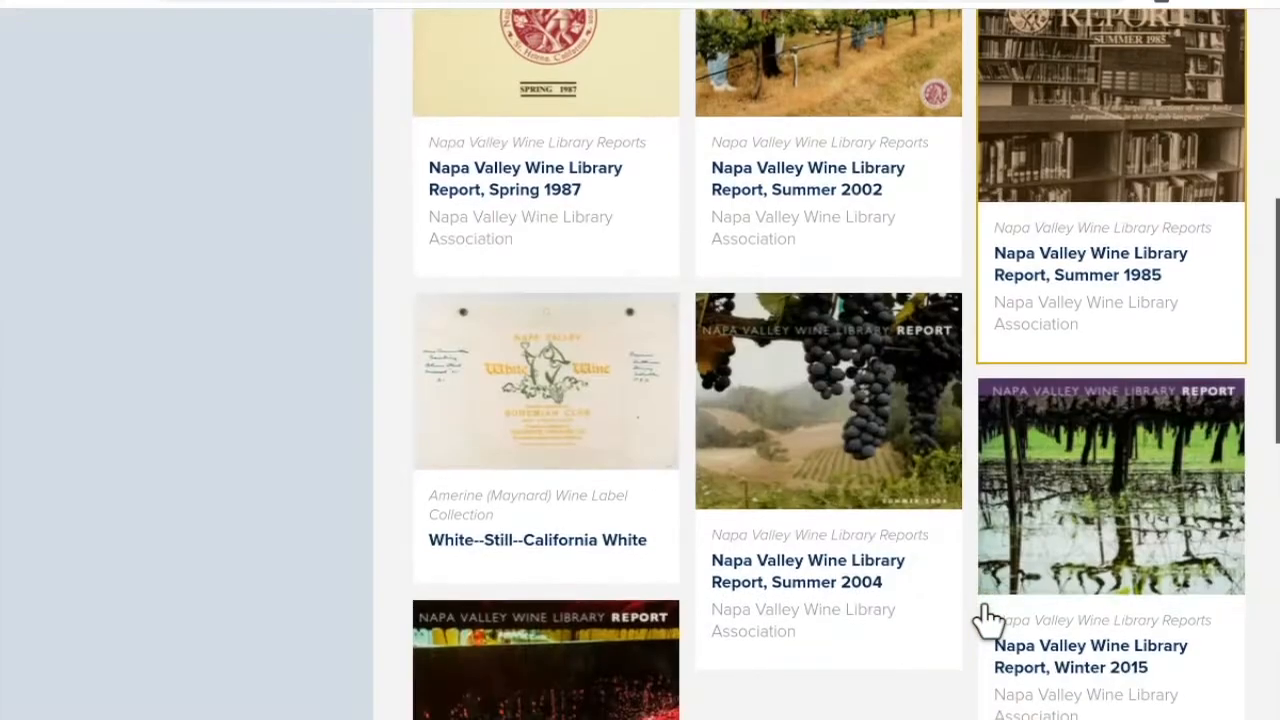
pyautogui.scroll(3)
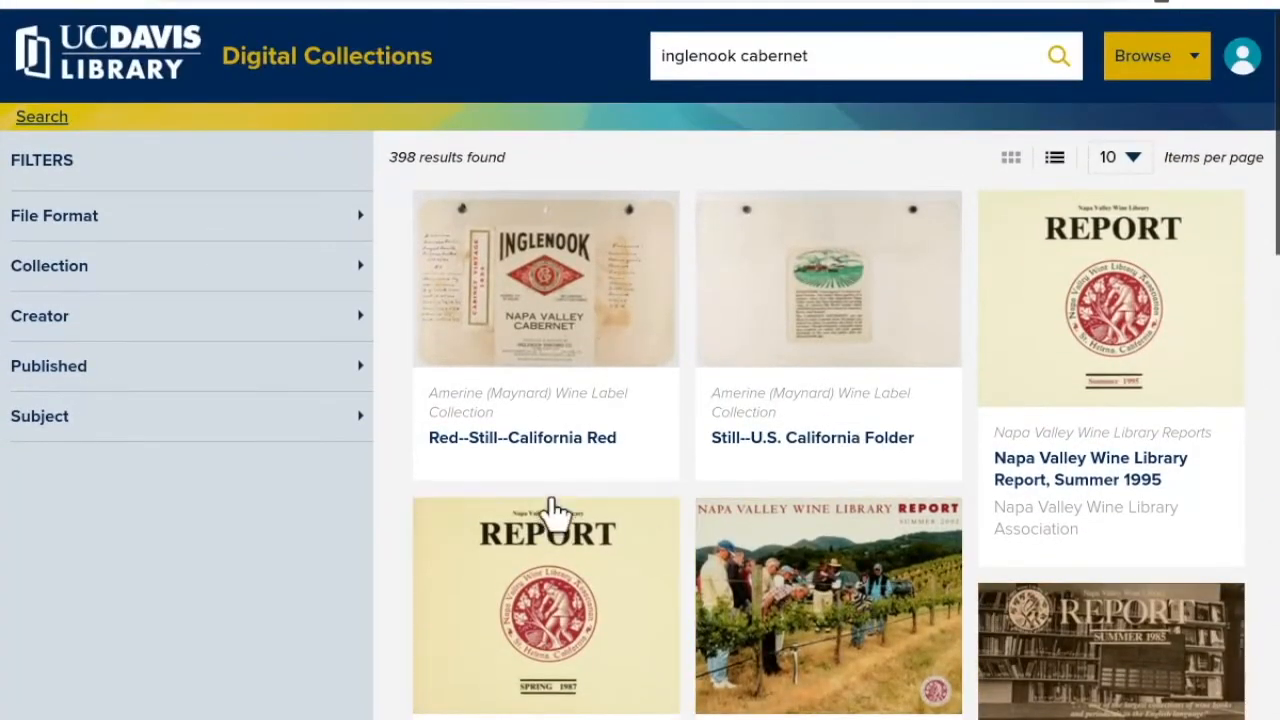
# Open the Red--Still--California Red label and follow its Fedora link to label_0207
pyautogui.click(545, 278)
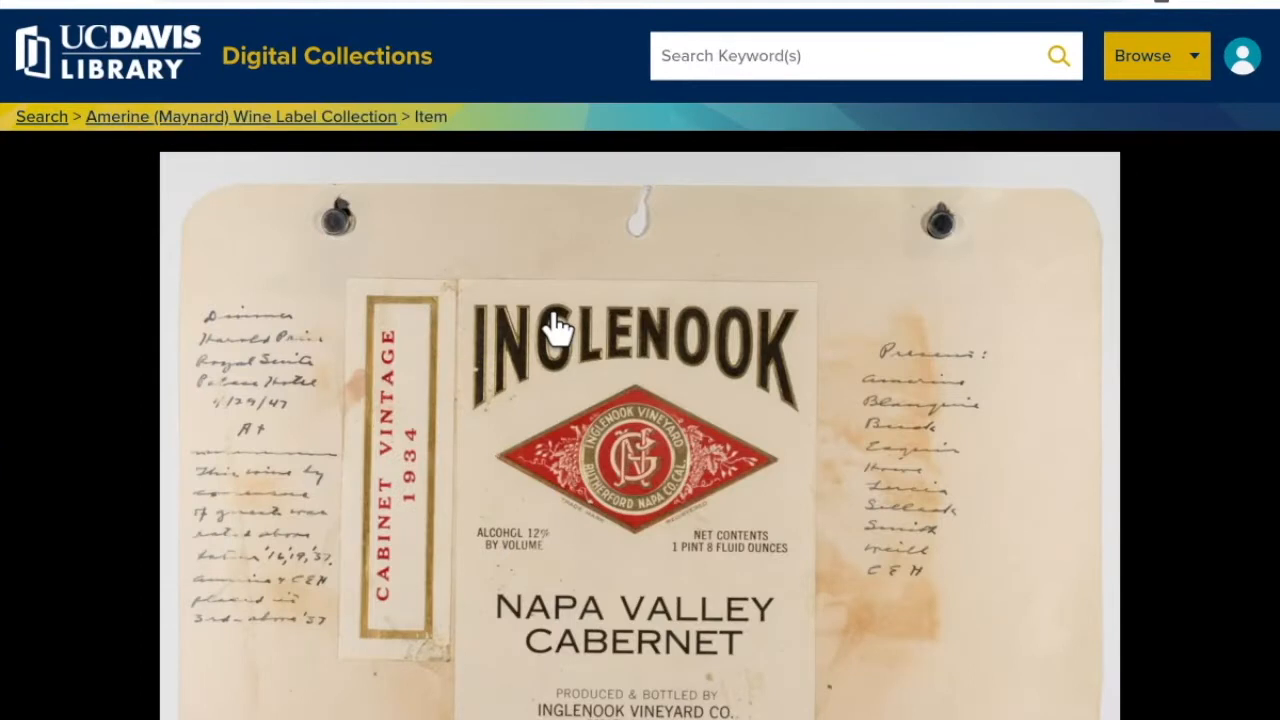
pyautogui.scroll(-3)
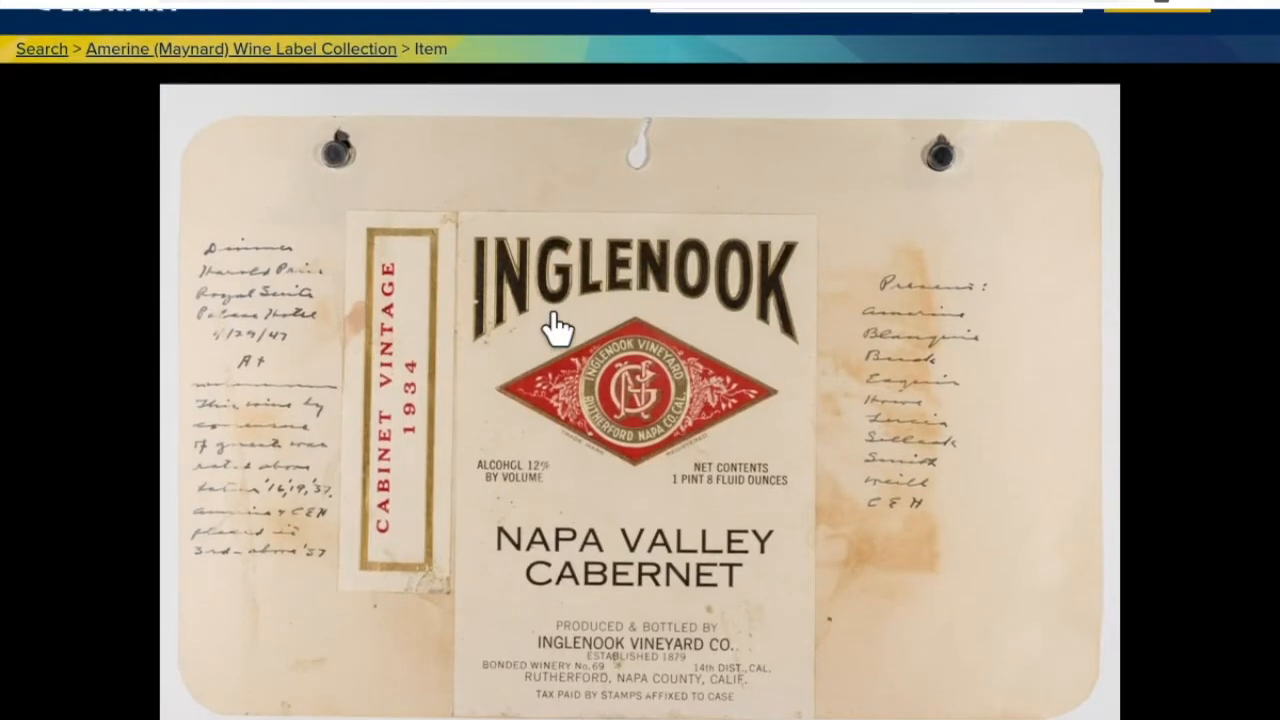
pyautogui.scroll(-3)
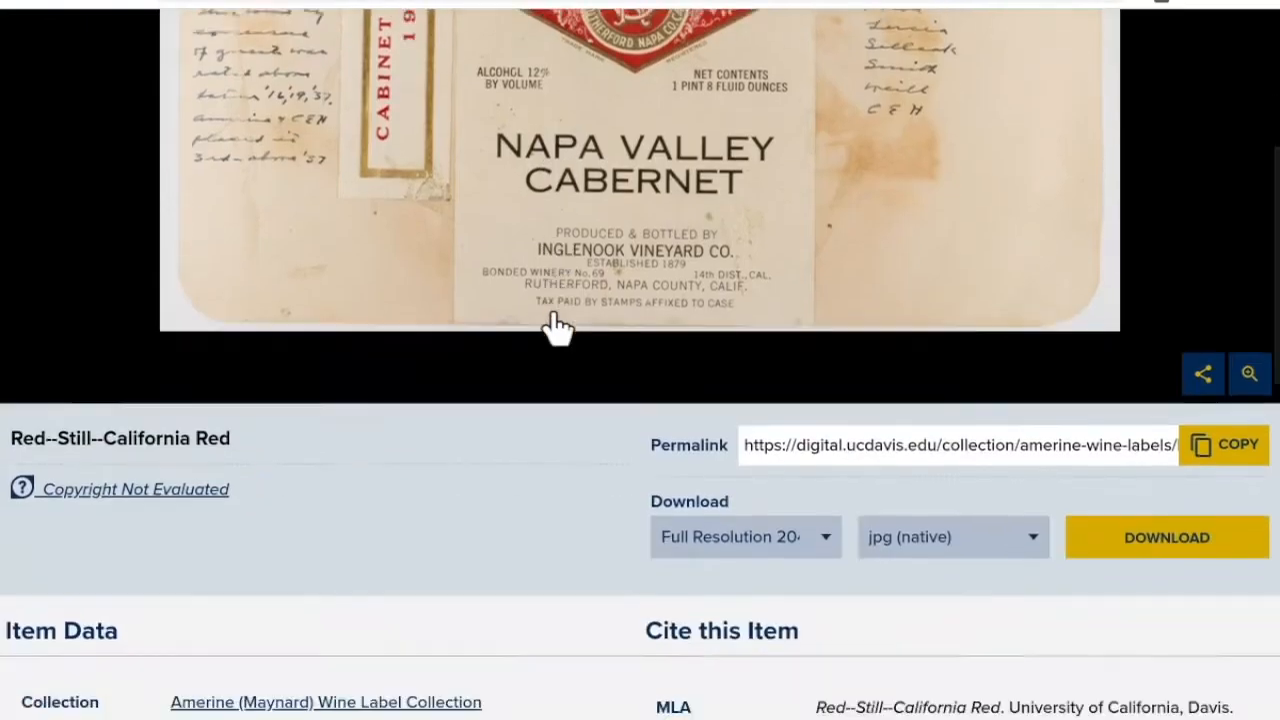
pyautogui.scroll(-3)
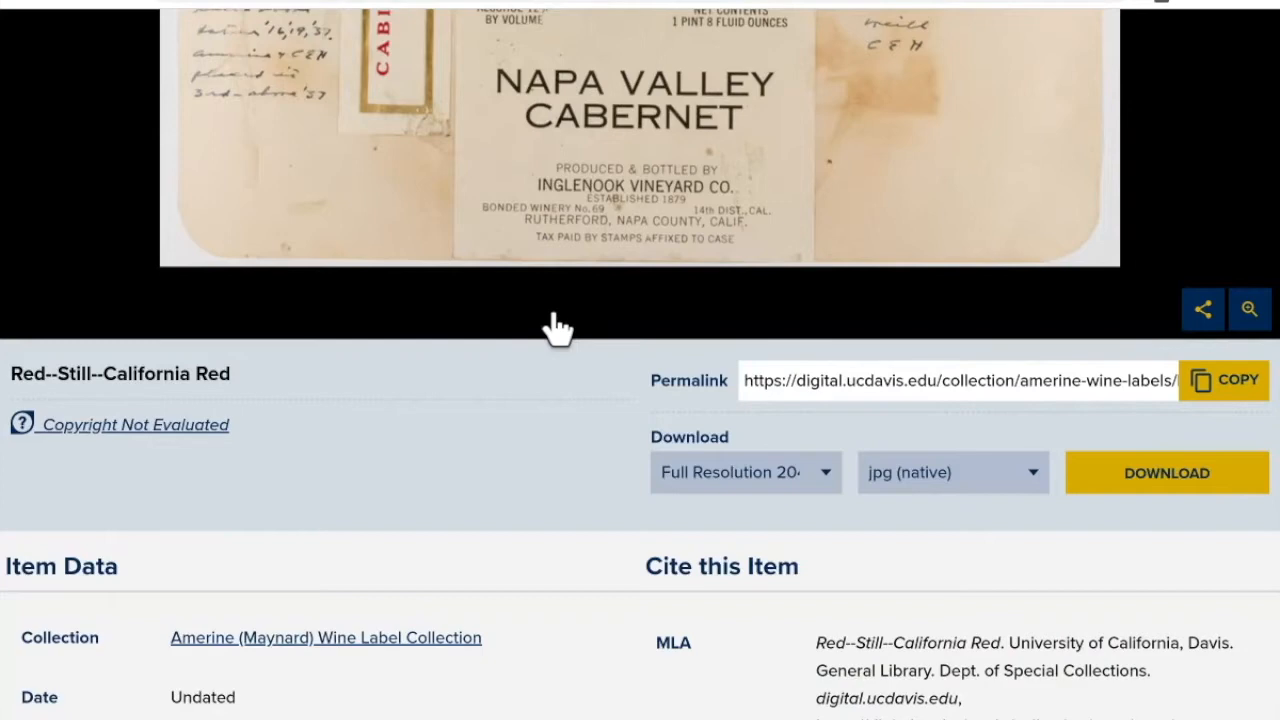
pyautogui.scroll(-3)
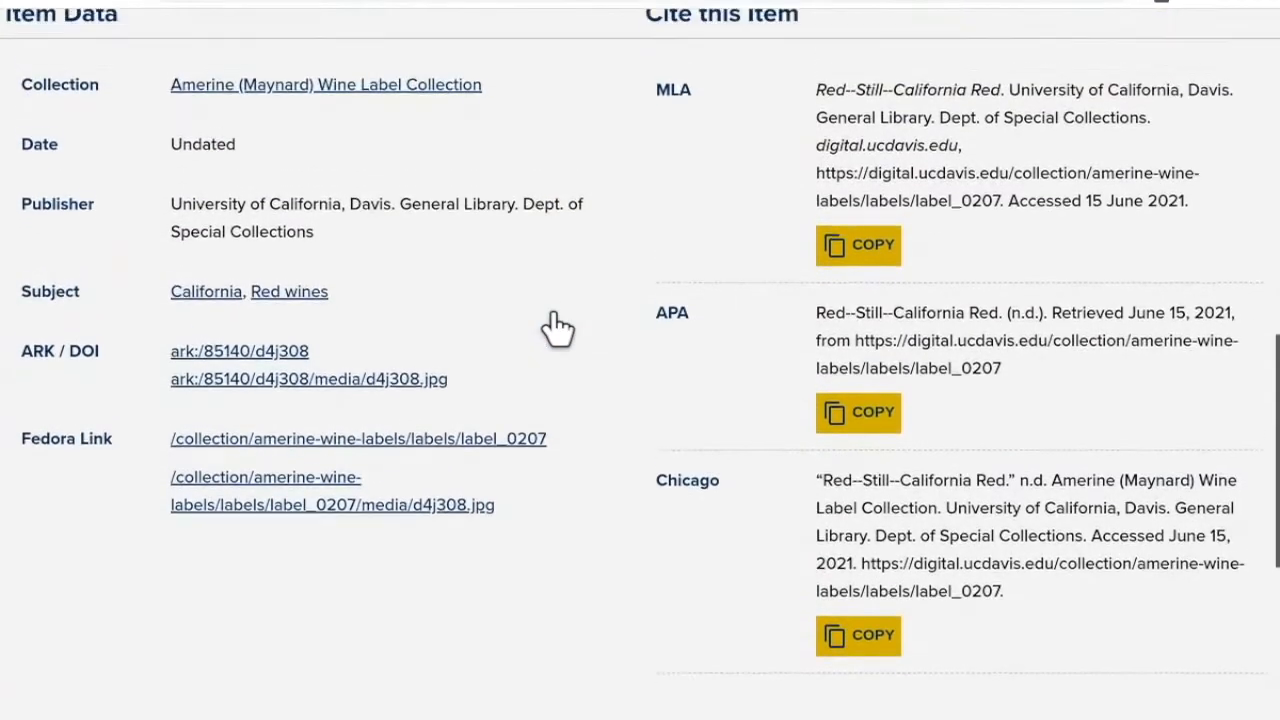
pyautogui.scroll(3)
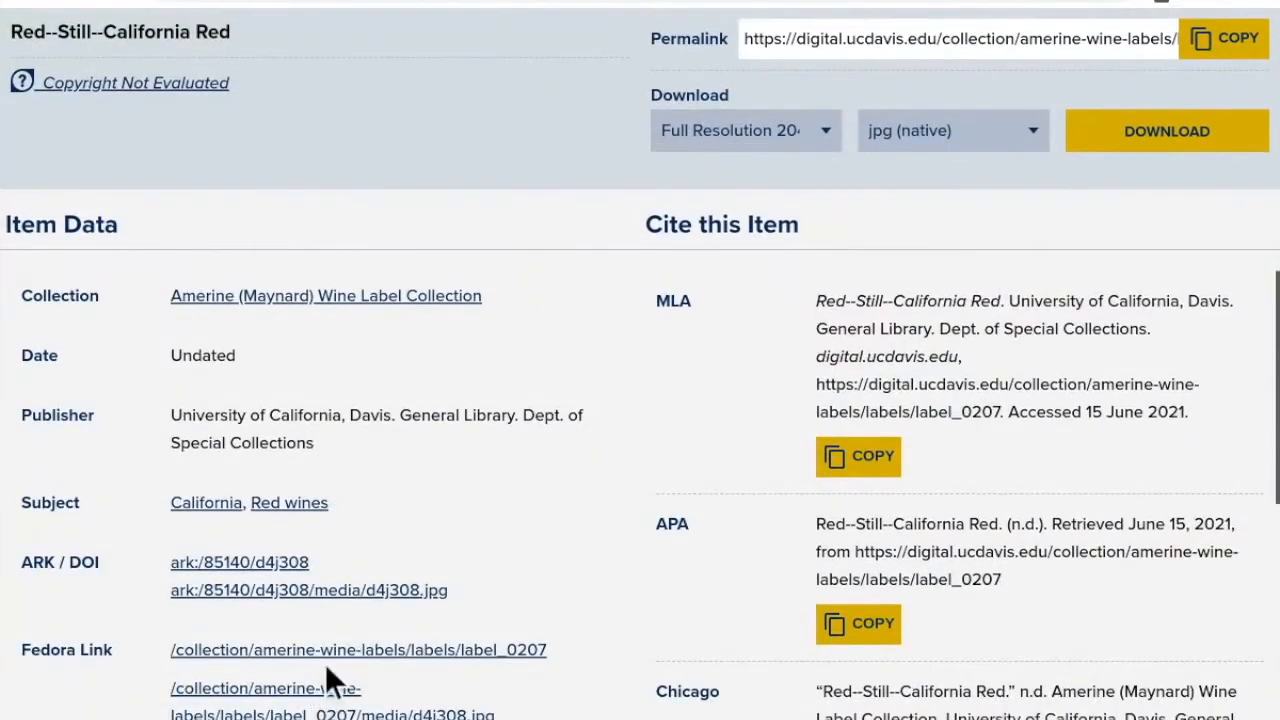
pyautogui.click(358, 649)
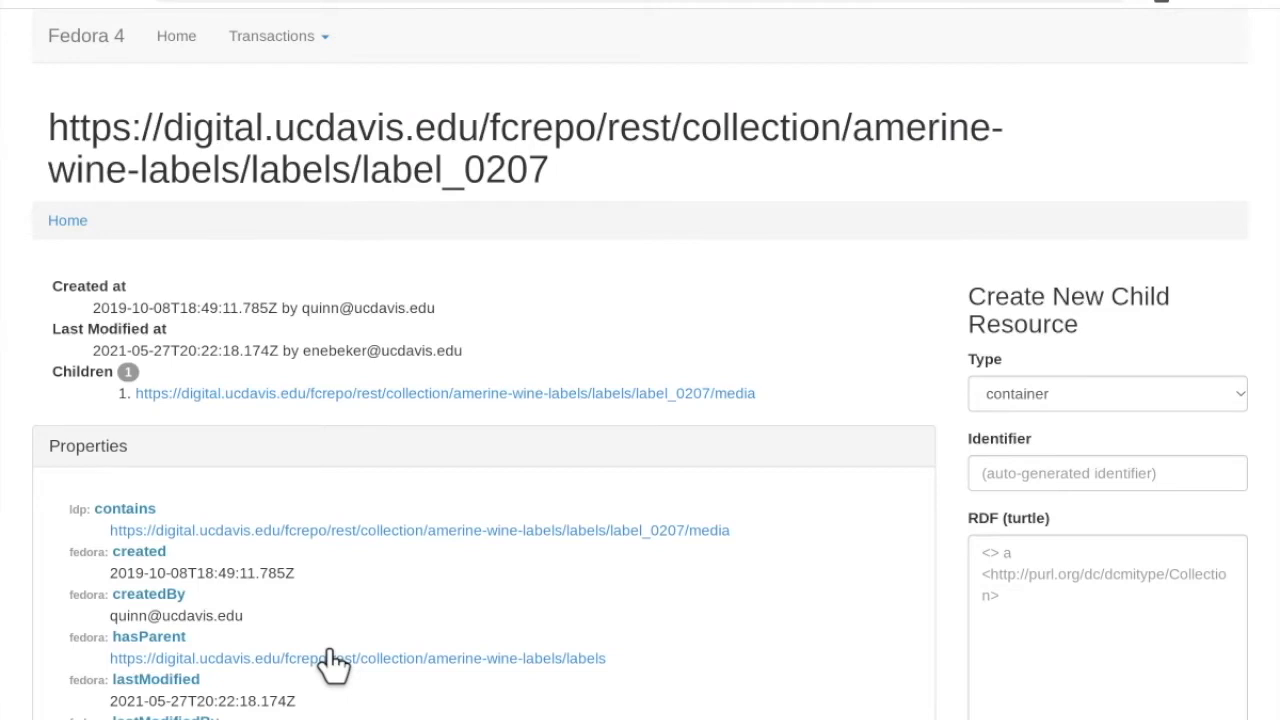
pyautogui.moveTo(20, 5)
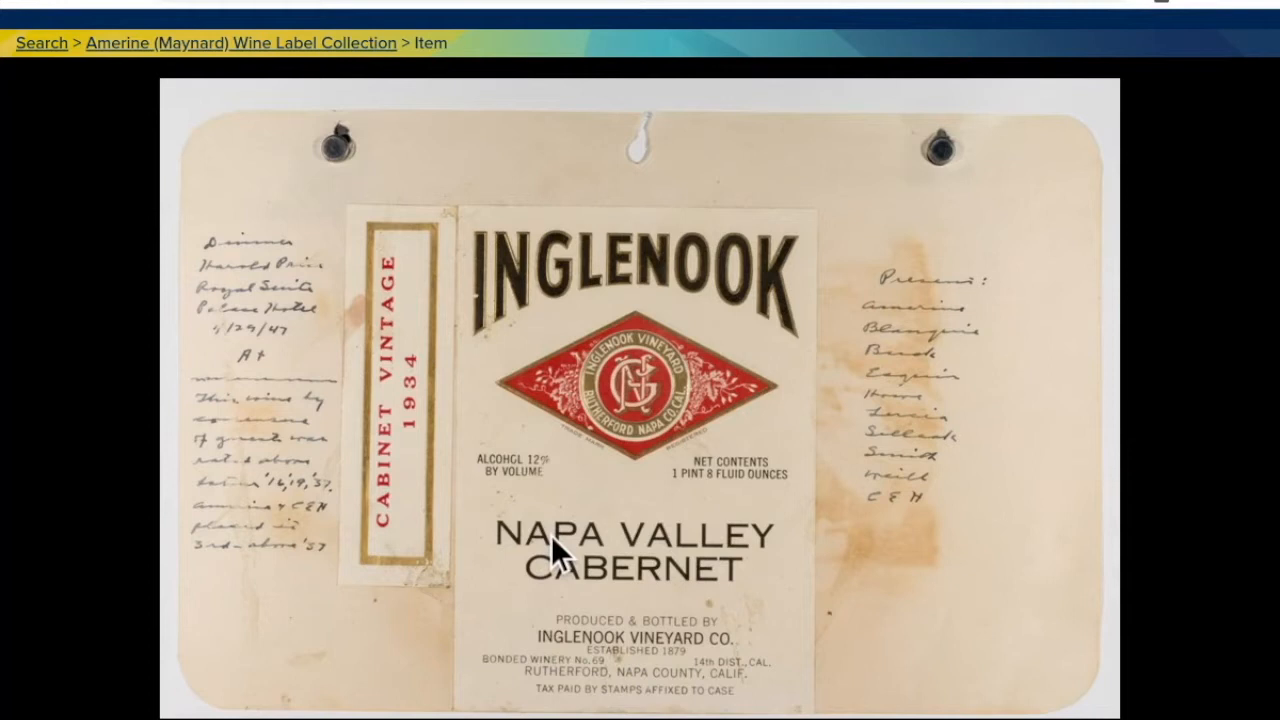
pyautogui.moveTo(395, 45)
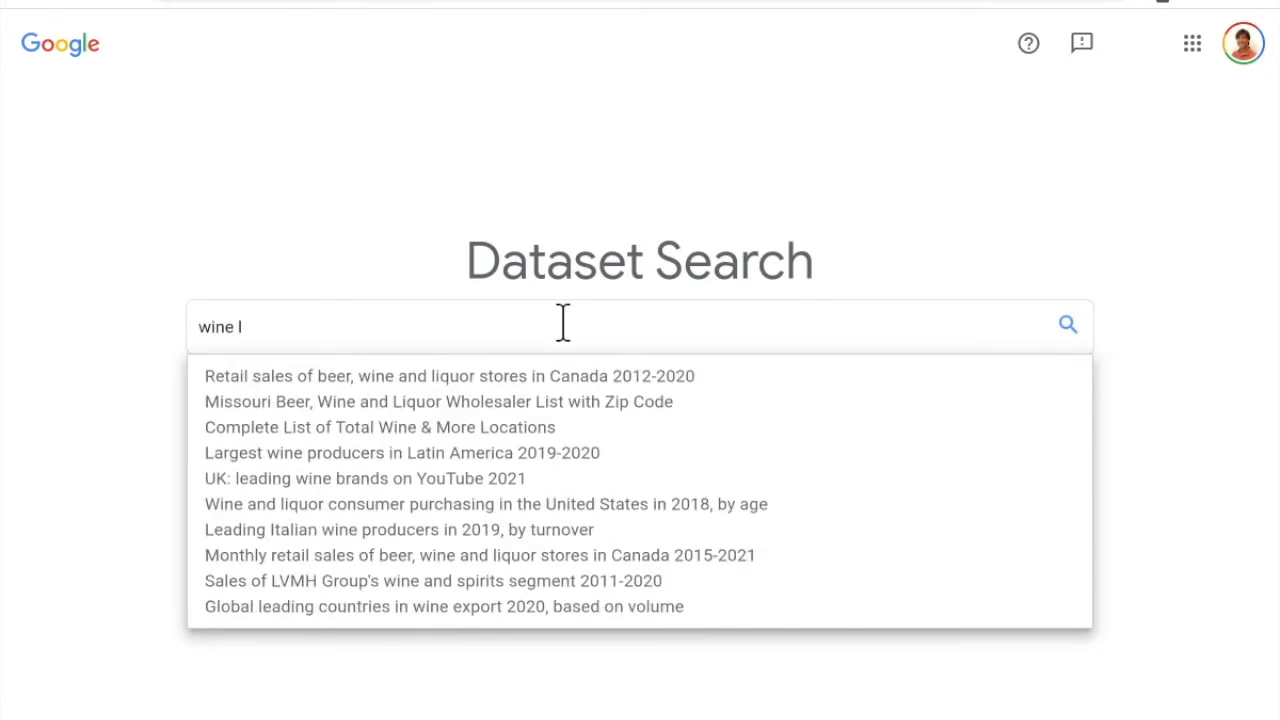
# Search 'wine labels', explore the Amerine collection at UC Davis, and return to the Inglenook item
pyautogui.write('abels')
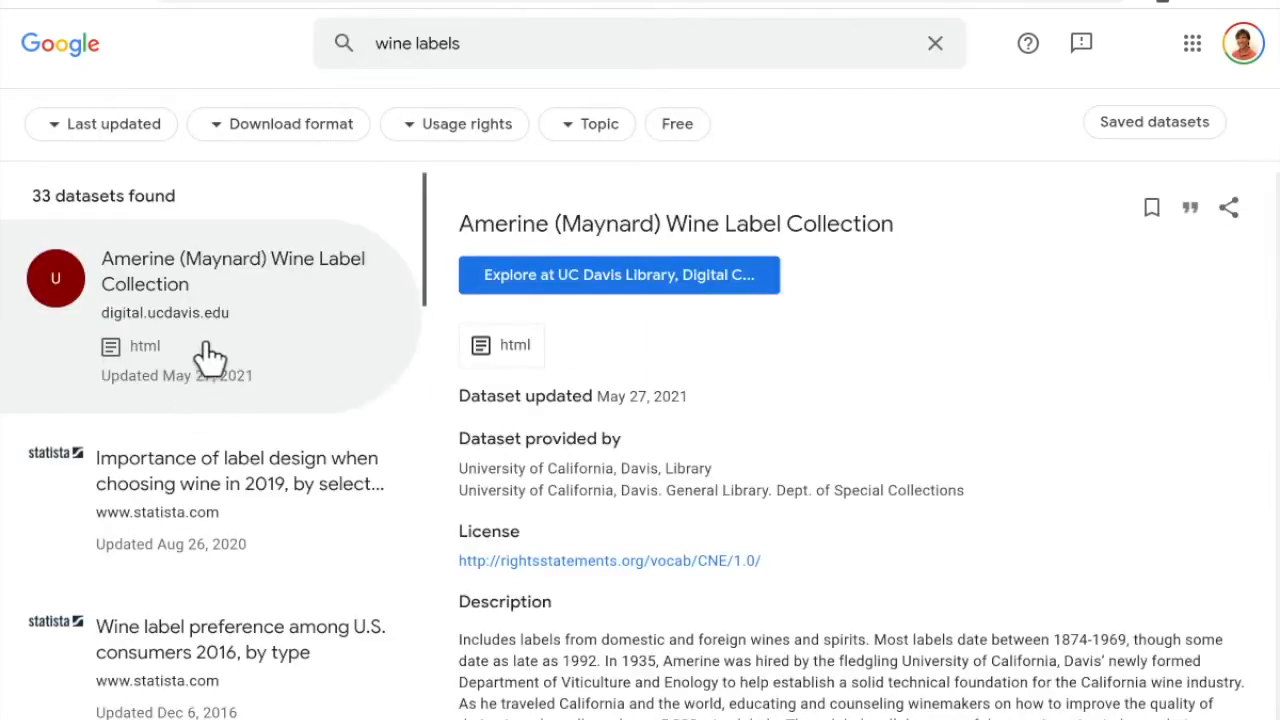
pyautogui.moveTo(690, 595)
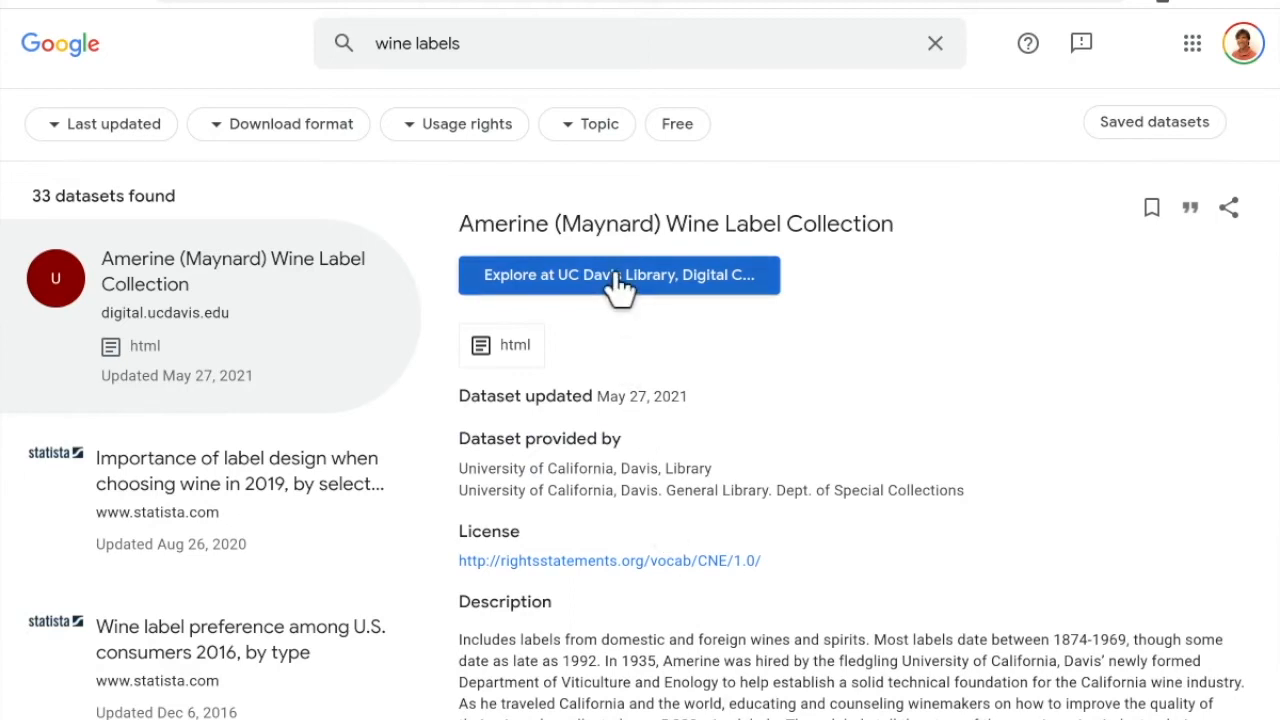
pyautogui.click(619, 275)
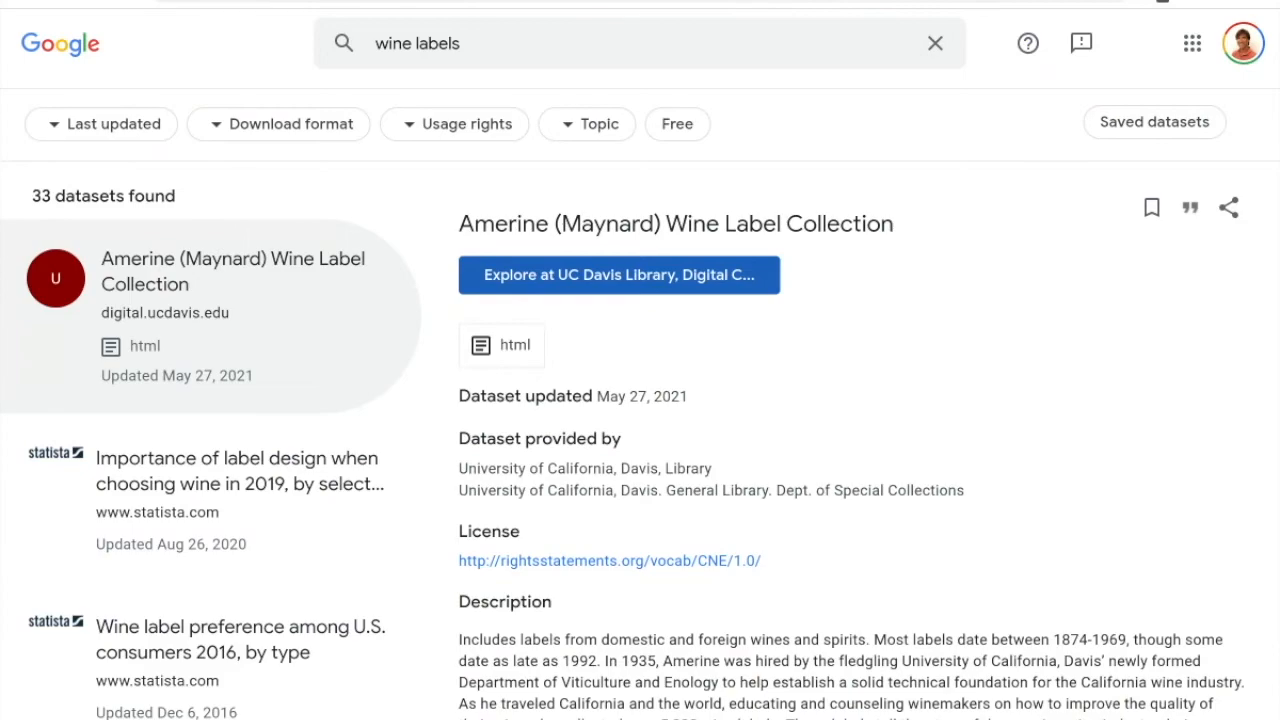
pyautogui.click(619, 275)
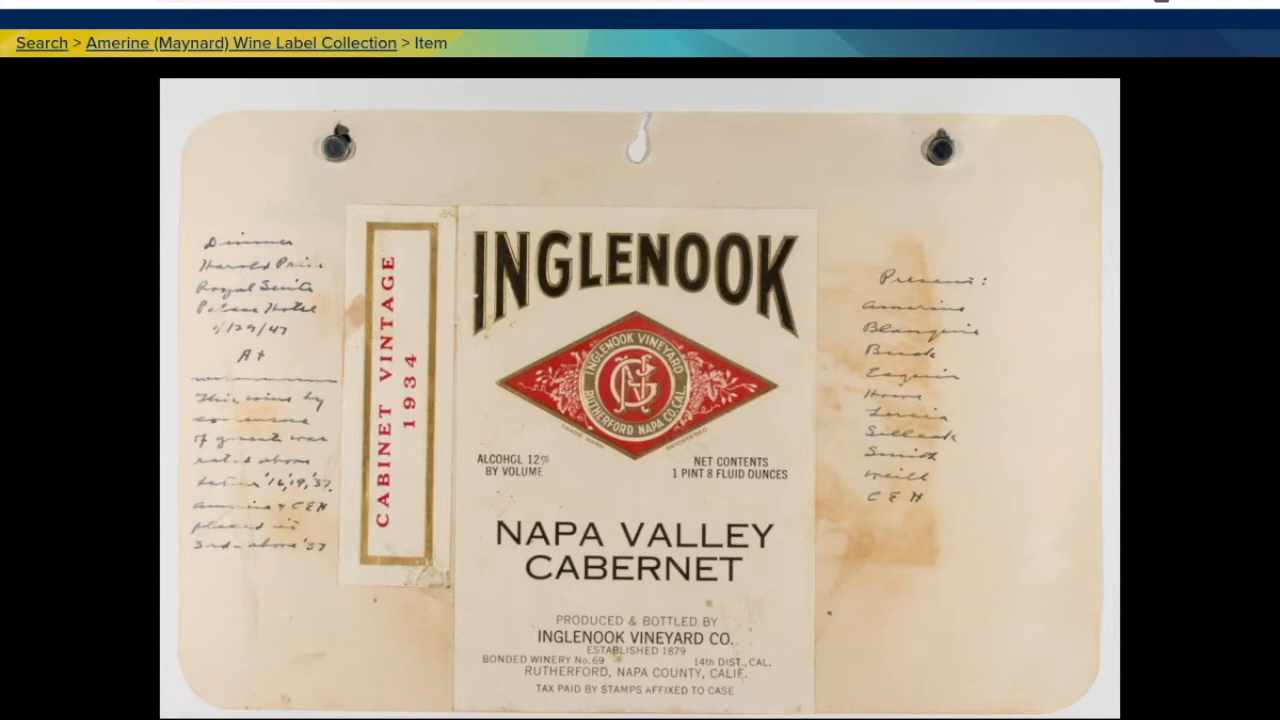
pyautogui.moveTo(415, 240)
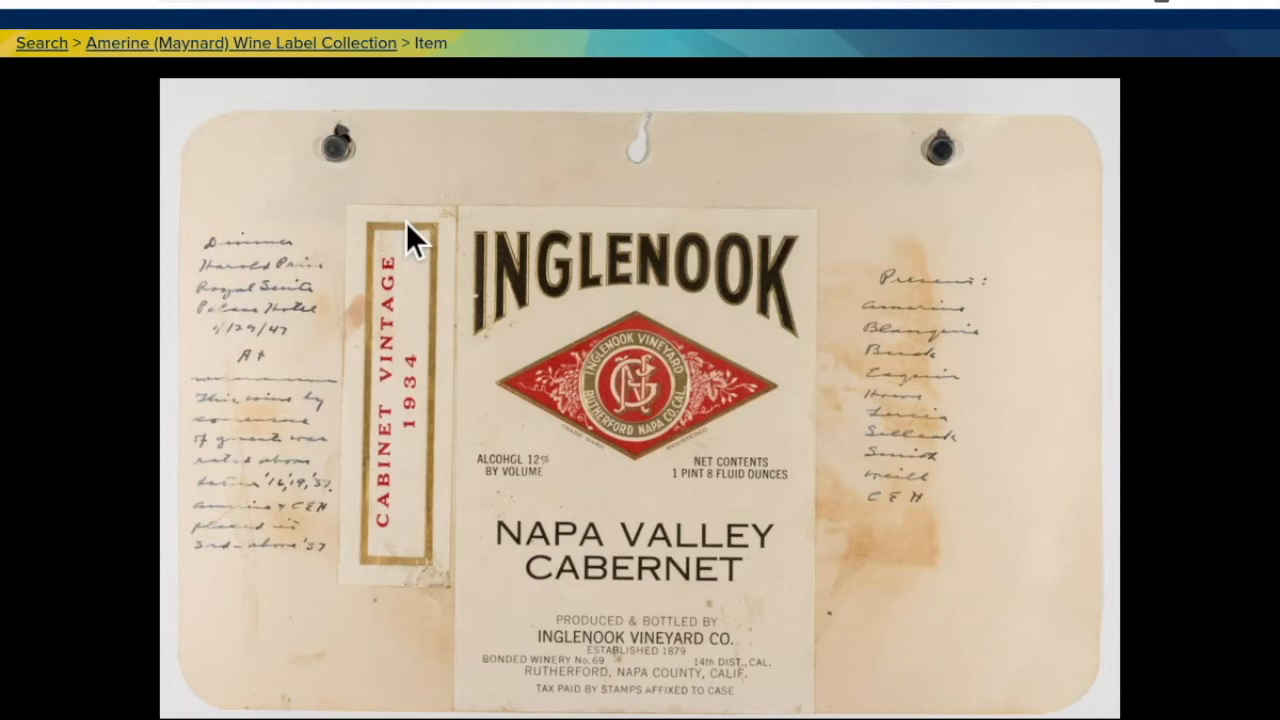
pyautogui.moveTo(400, 224)
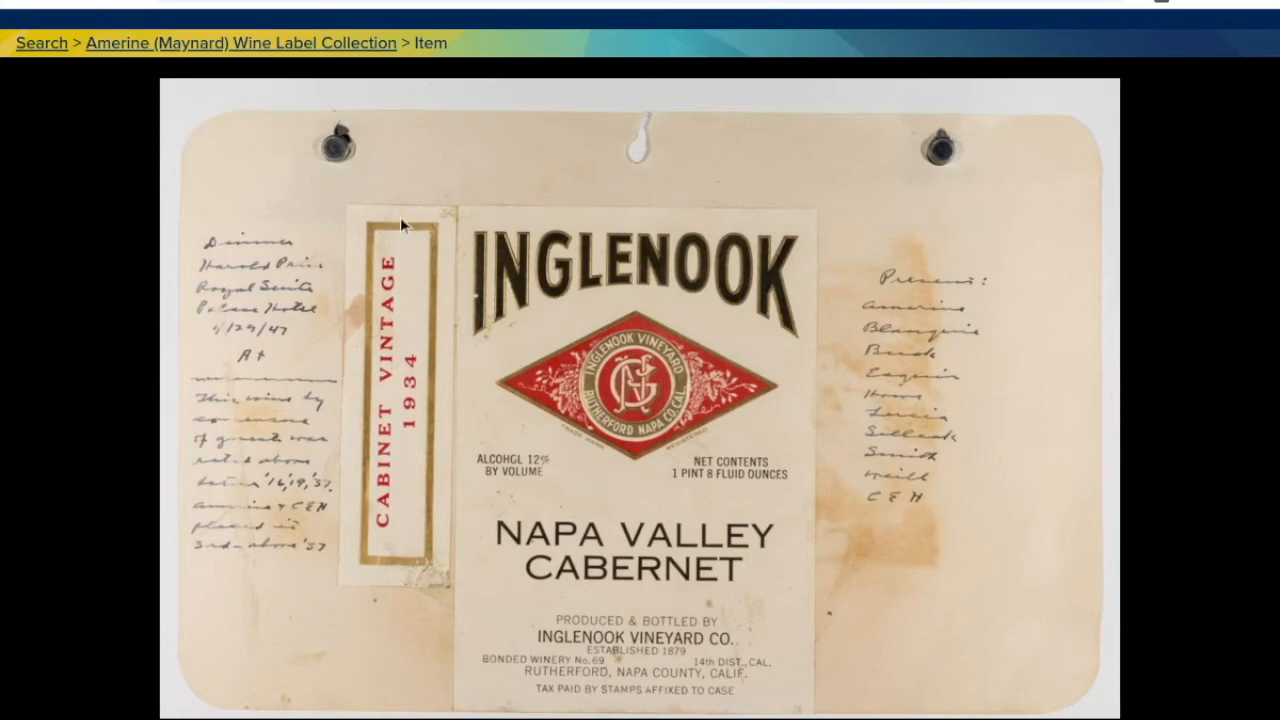
# Follow the item's Fedora link to the label_0207 record
pyautogui.scroll(-3)
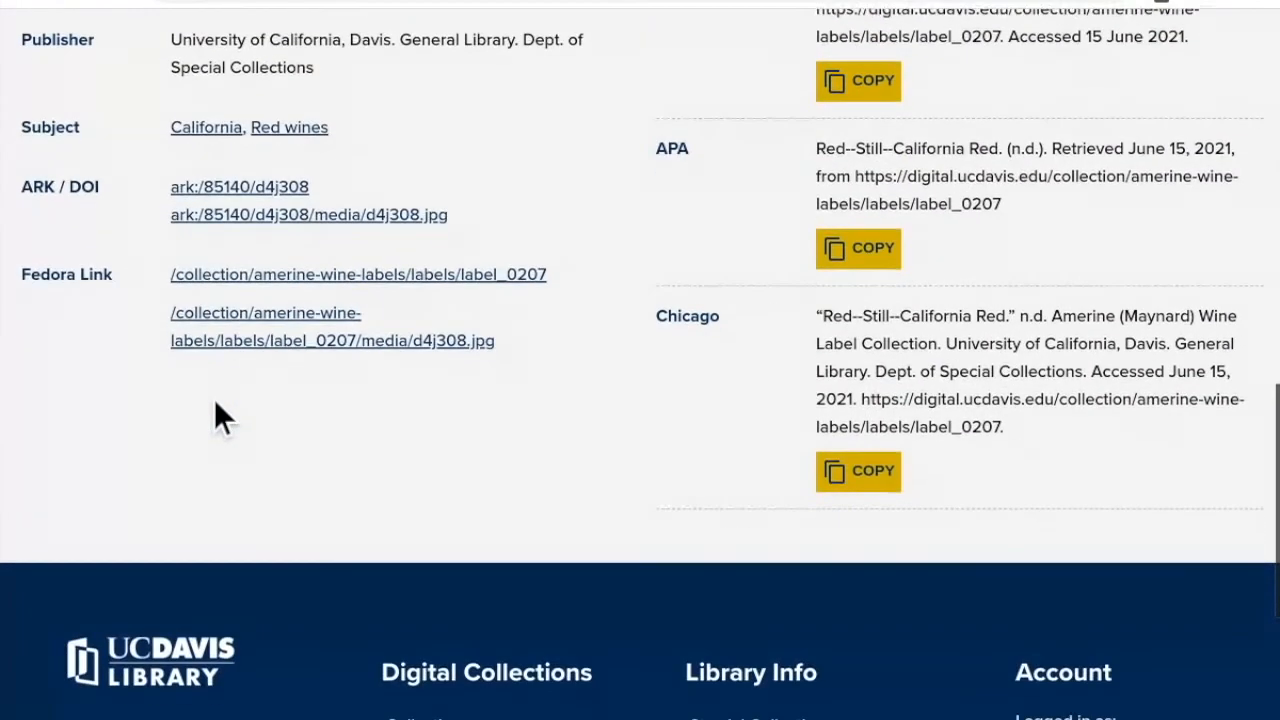
pyautogui.click(358, 274)
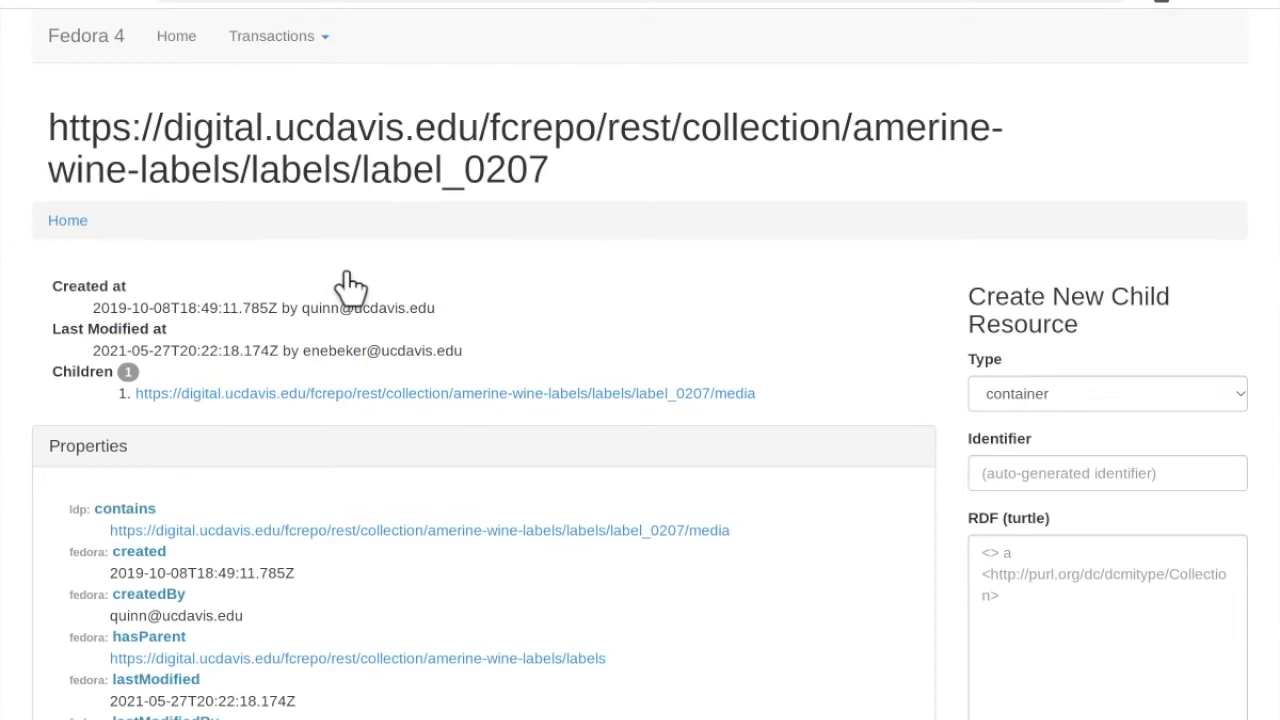
# Scroll through label_0207's Properties panel down to publisher and describesWine
pyautogui.scroll(-3)
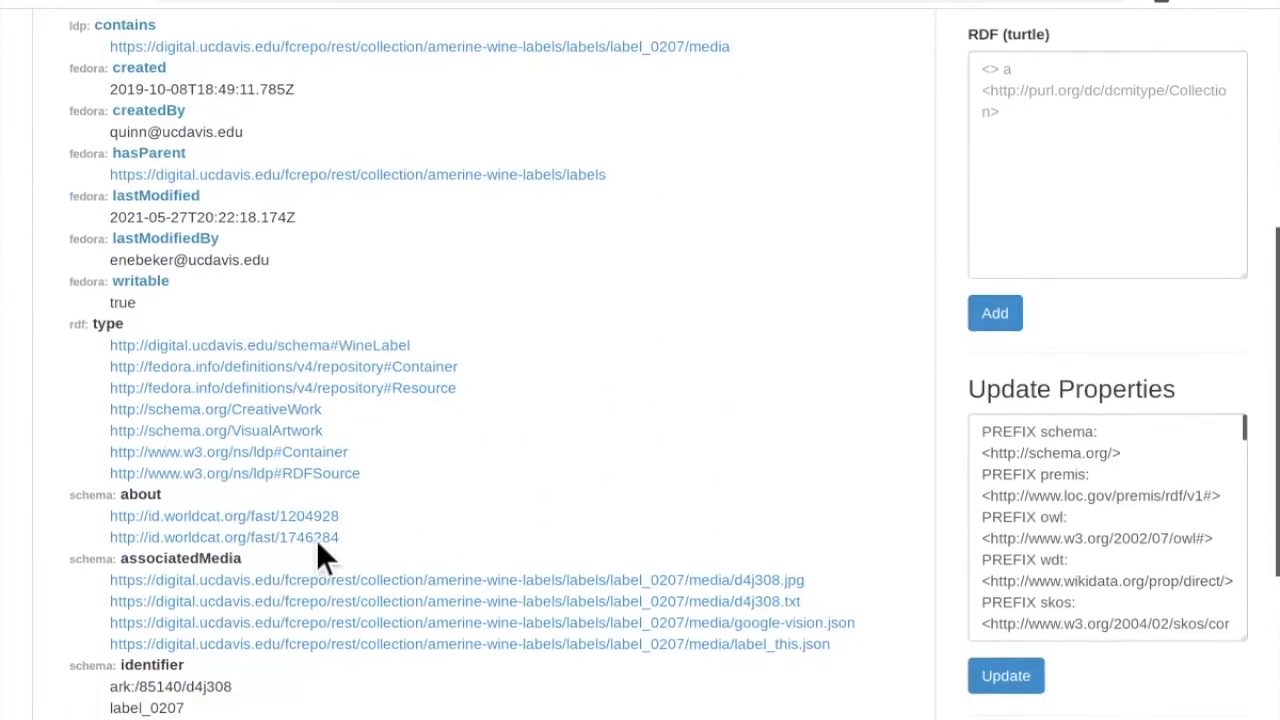
pyautogui.scroll(-3)
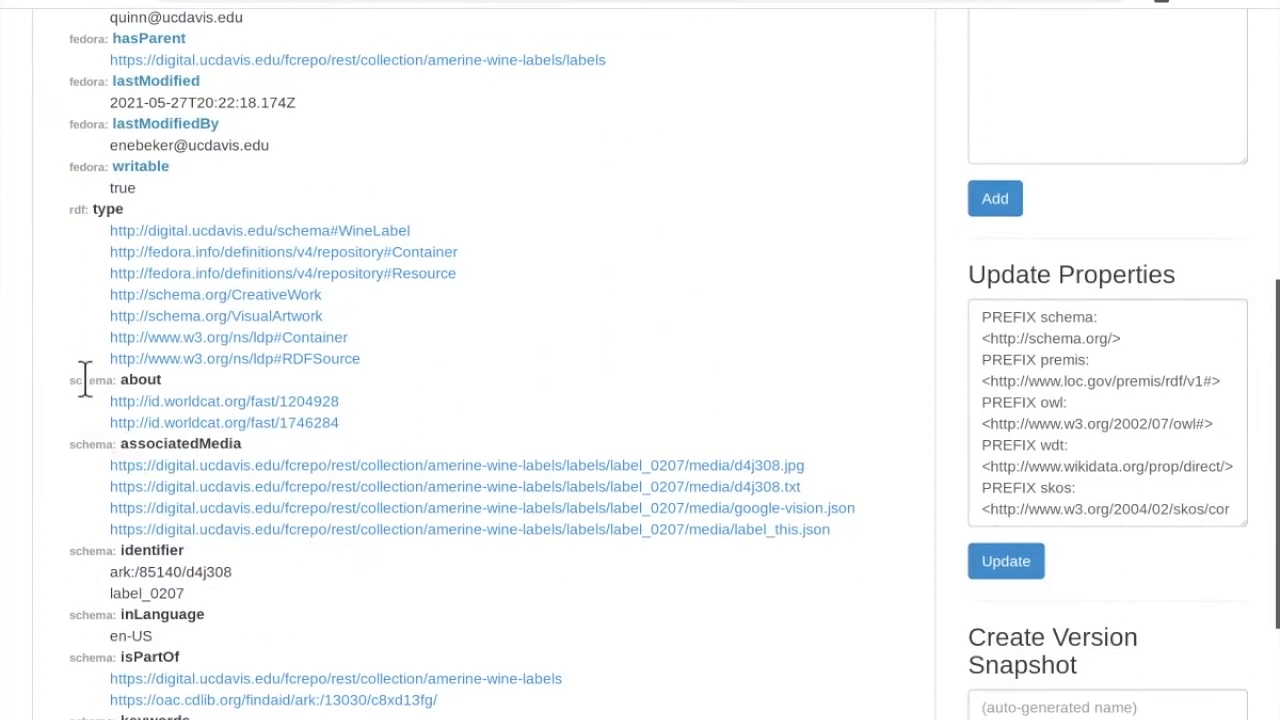
pyautogui.scroll(-3)
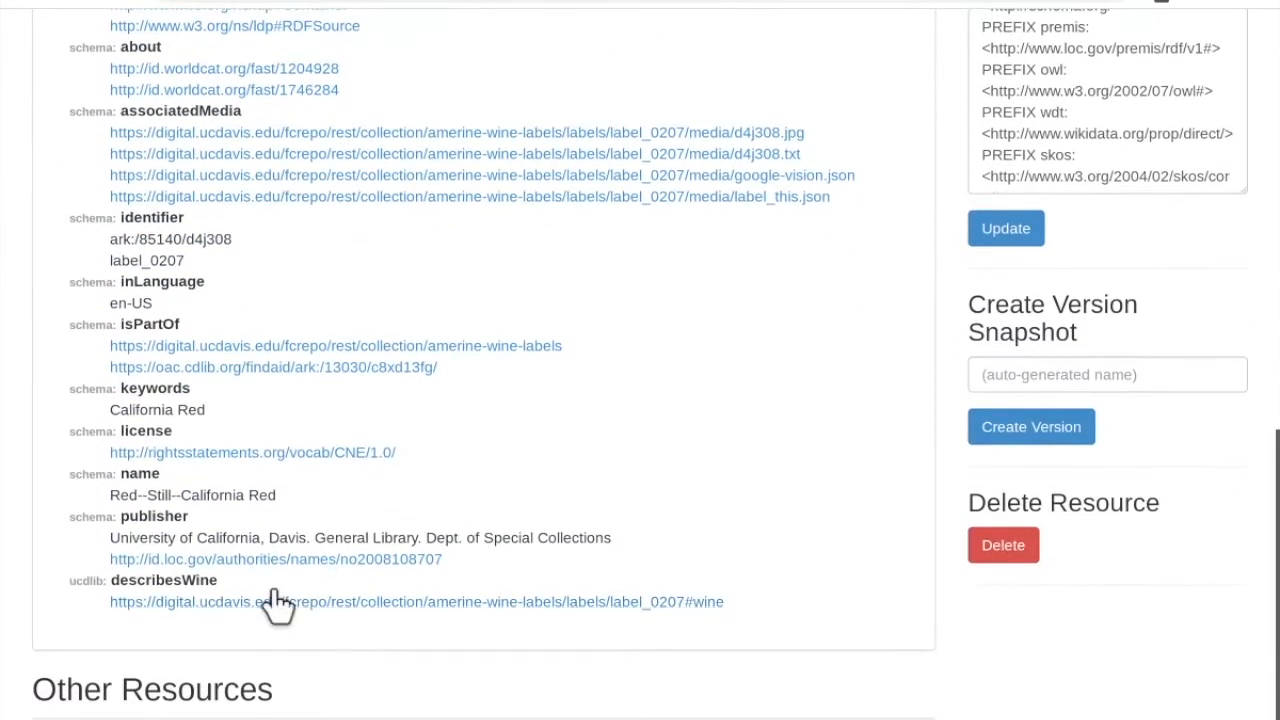
pyautogui.moveTo(240, 540)
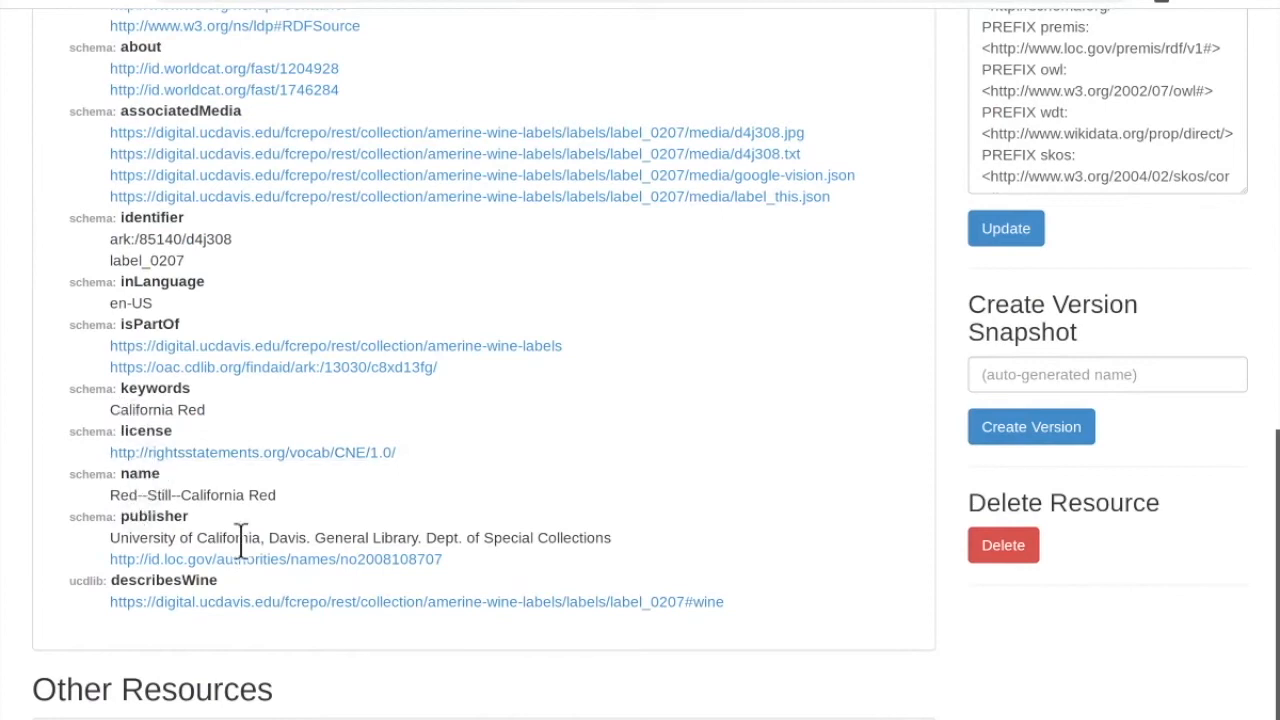
pyautogui.moveTo(300, 565)
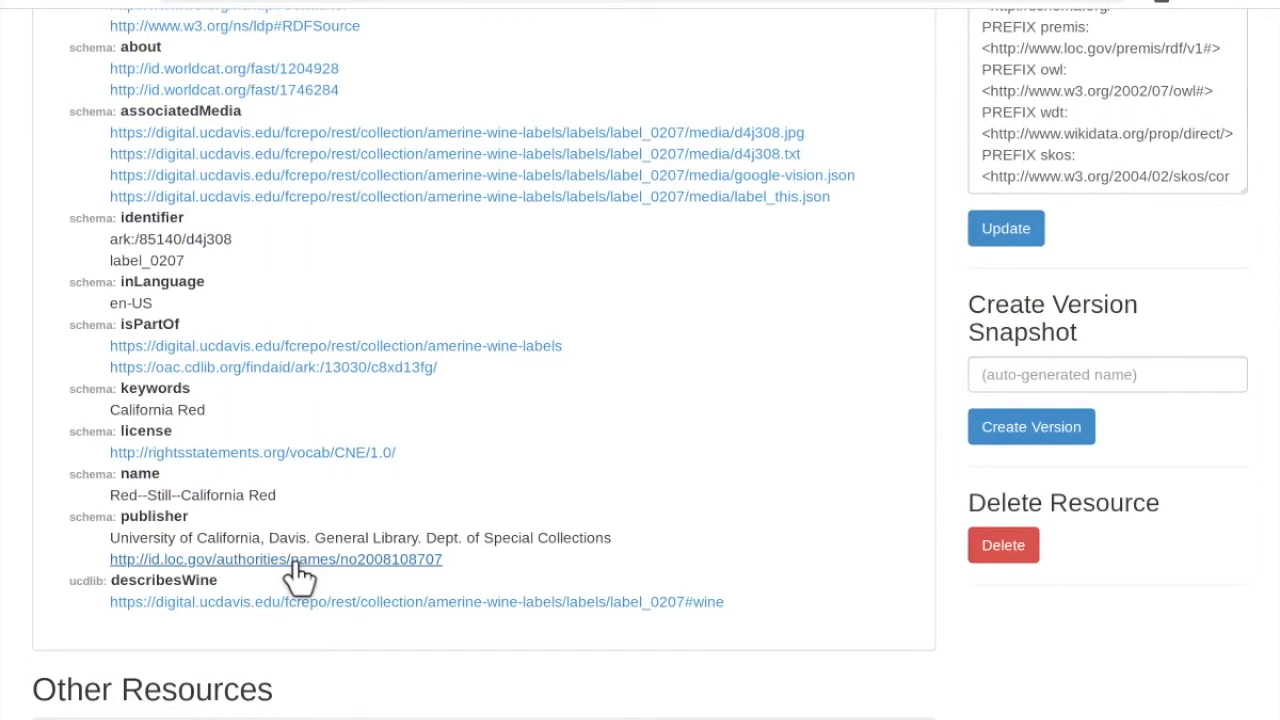
pyautogui.scroll(3)
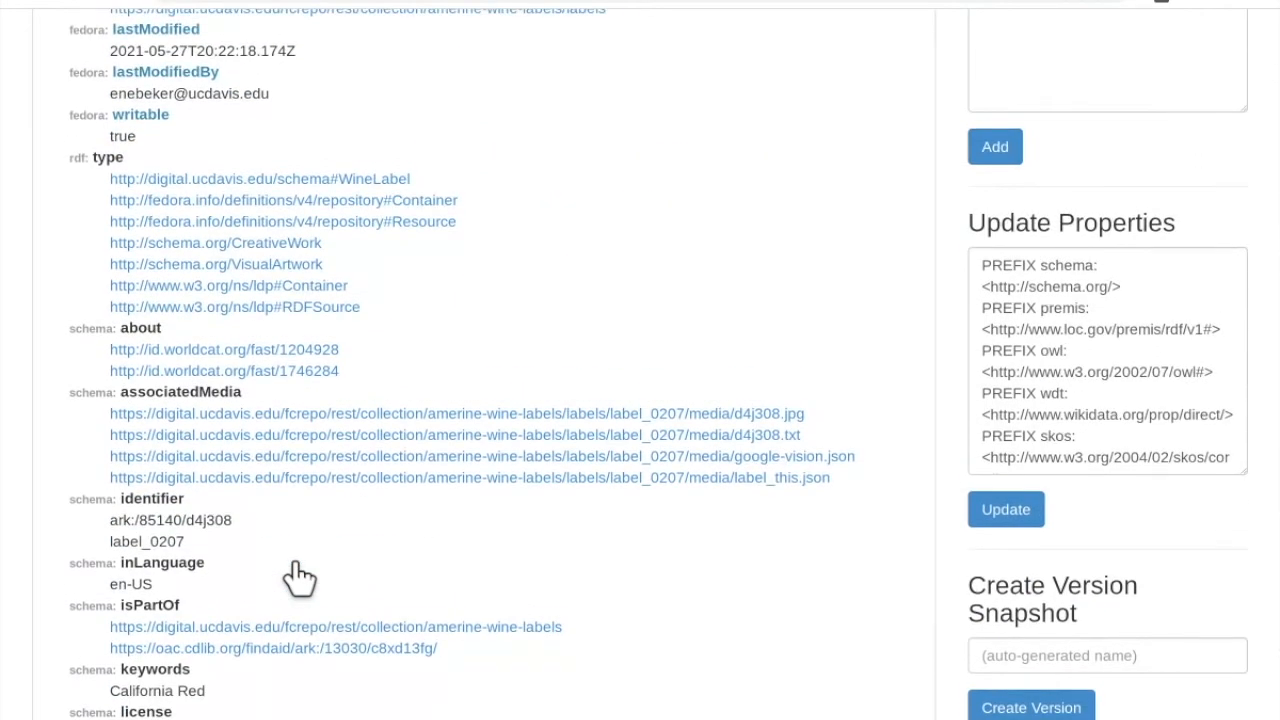
pyautogui.scroll(3)
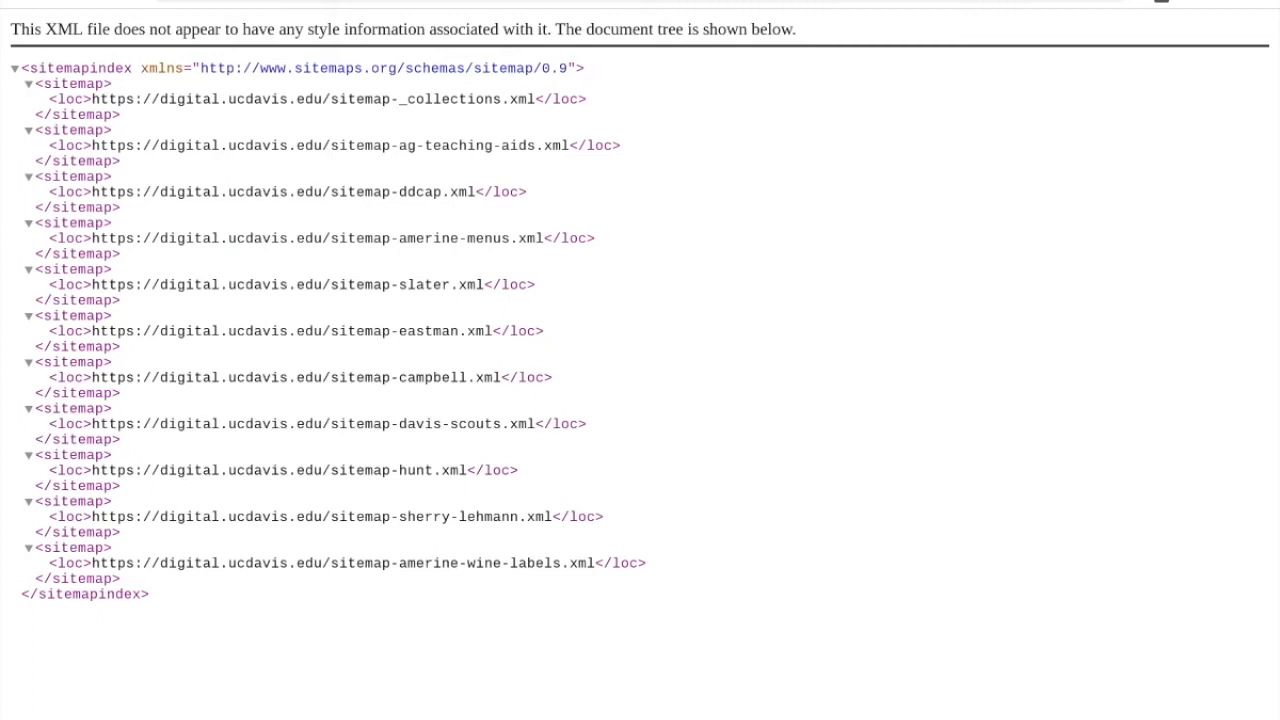
pyautogui.moveTo(265, 598)
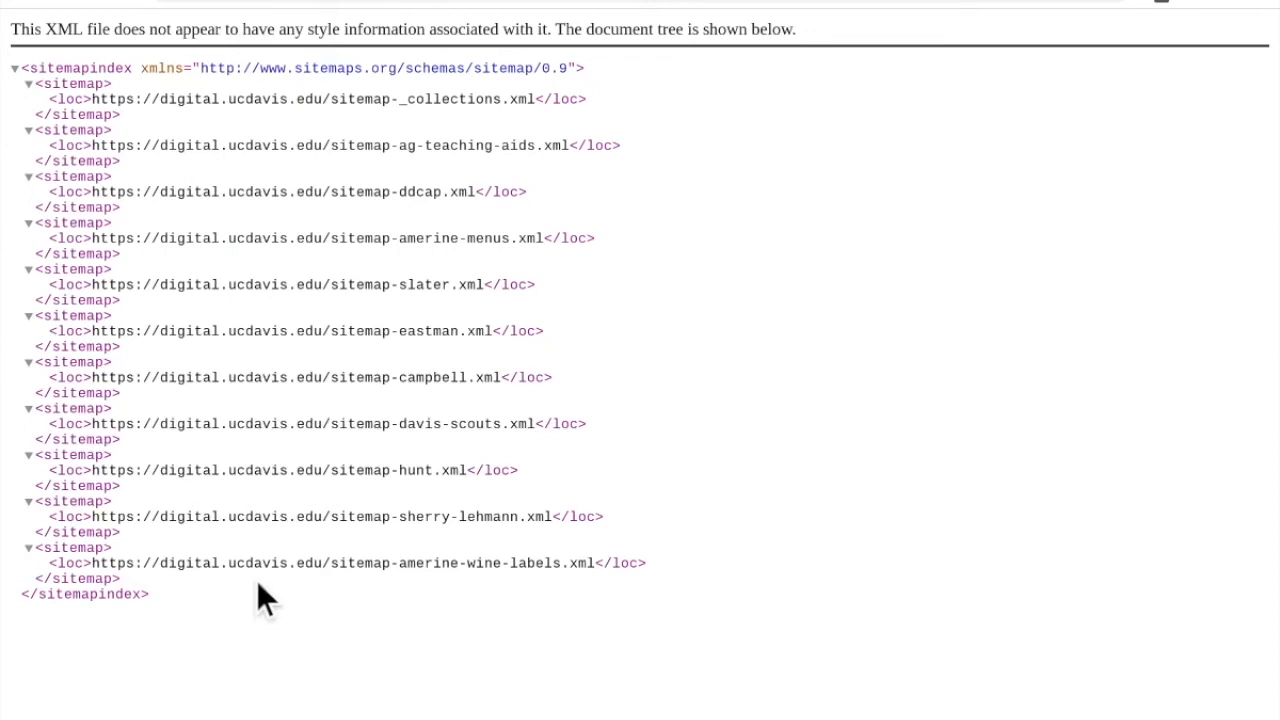
pyautogui.moveTo(133, 560)
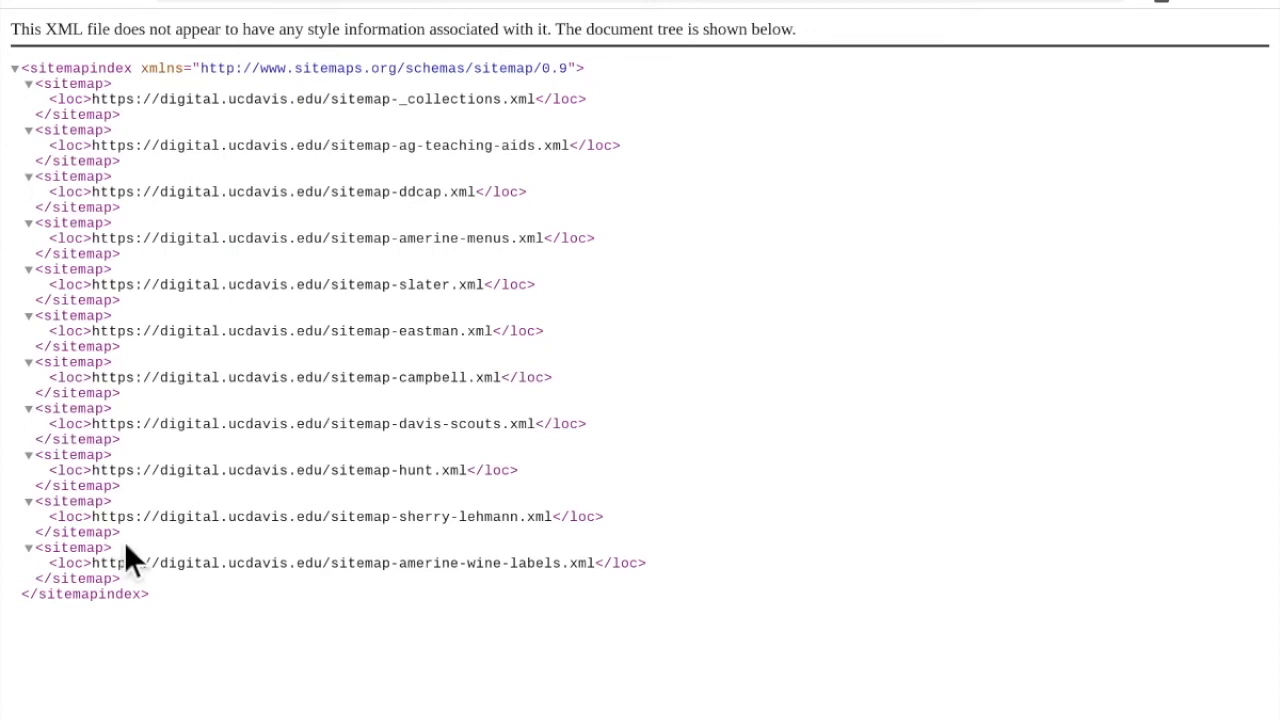
pyautogui.moveTo(175, 190)
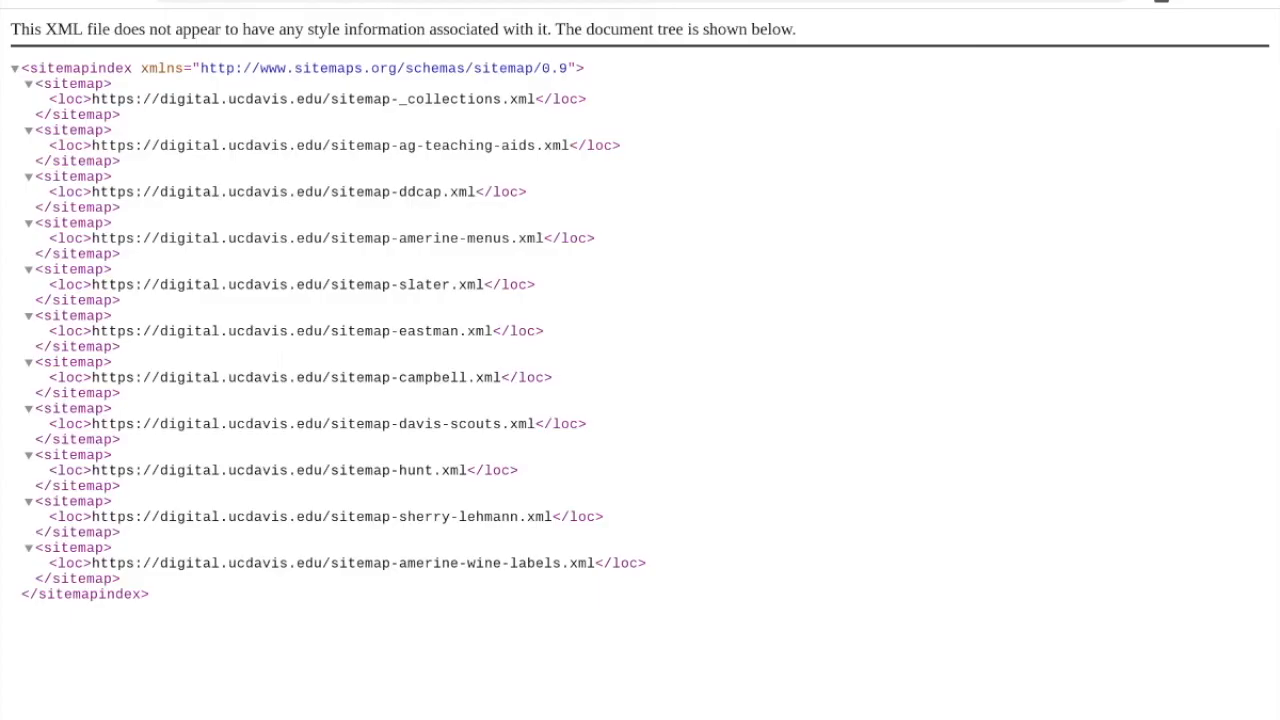
pyautogui.moveTo(120, 680)
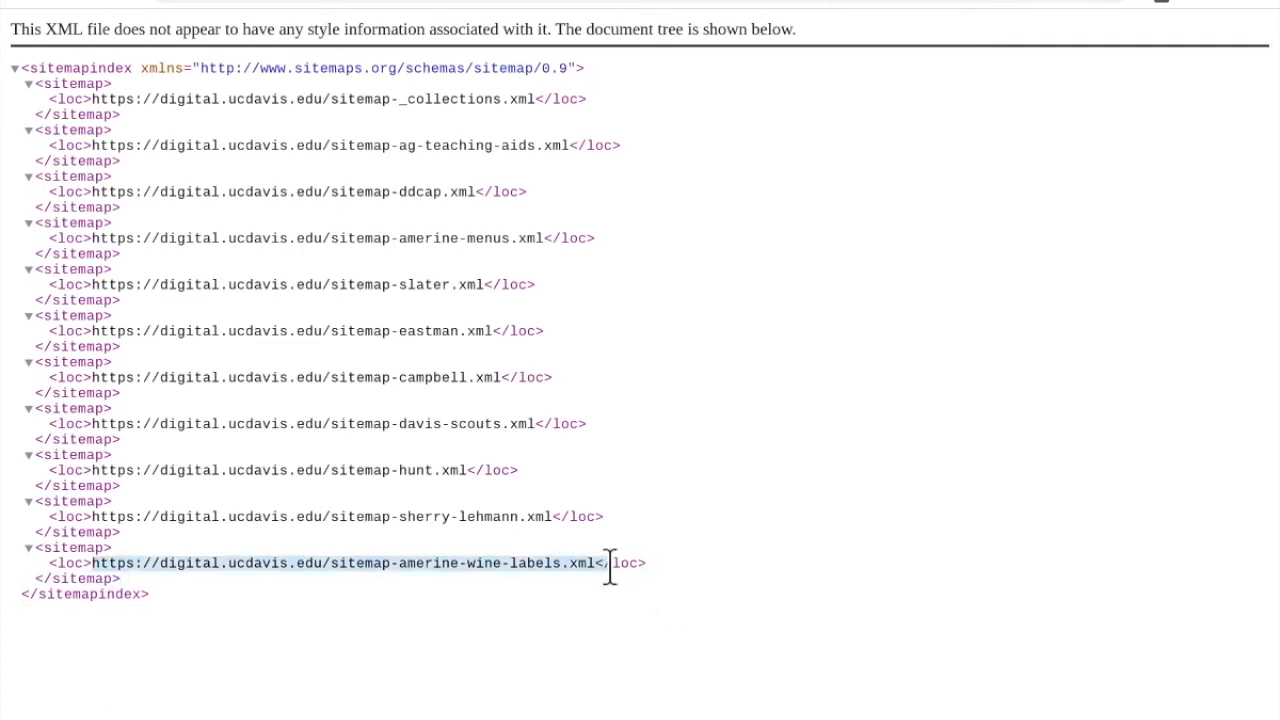
pyautogui.moveTo(930, 325)
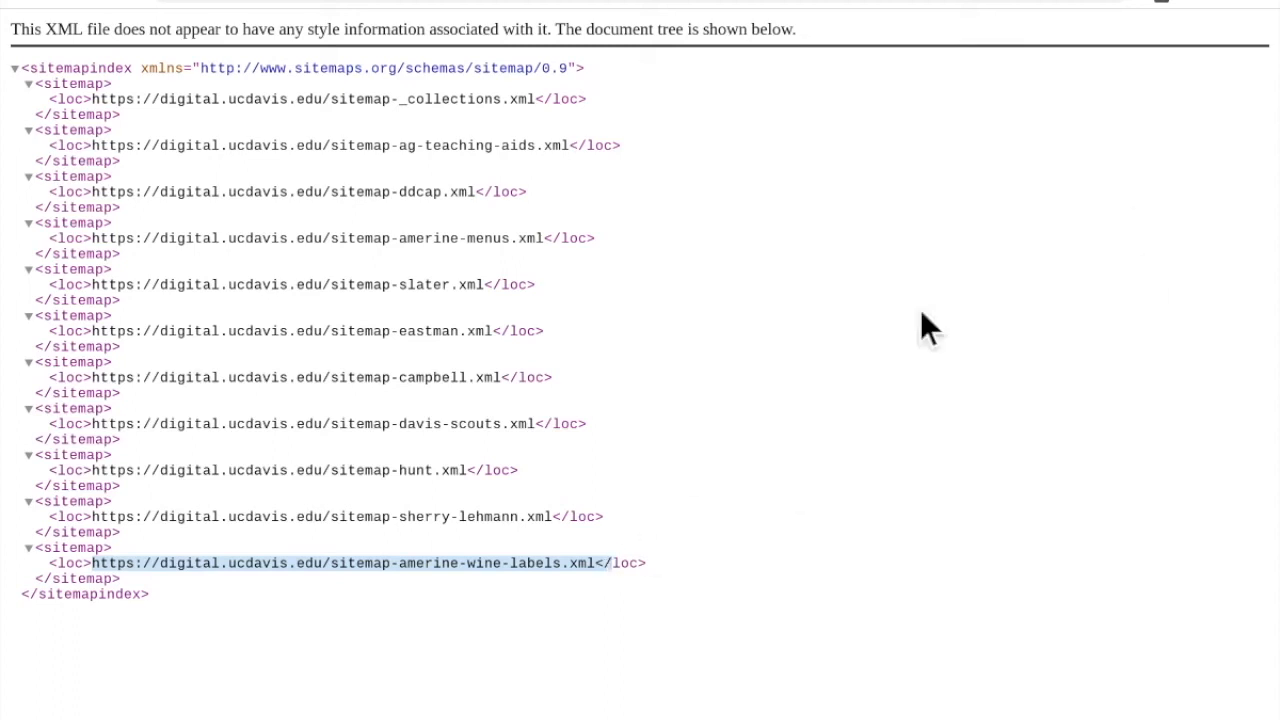
pyautogui.click(343, 562)
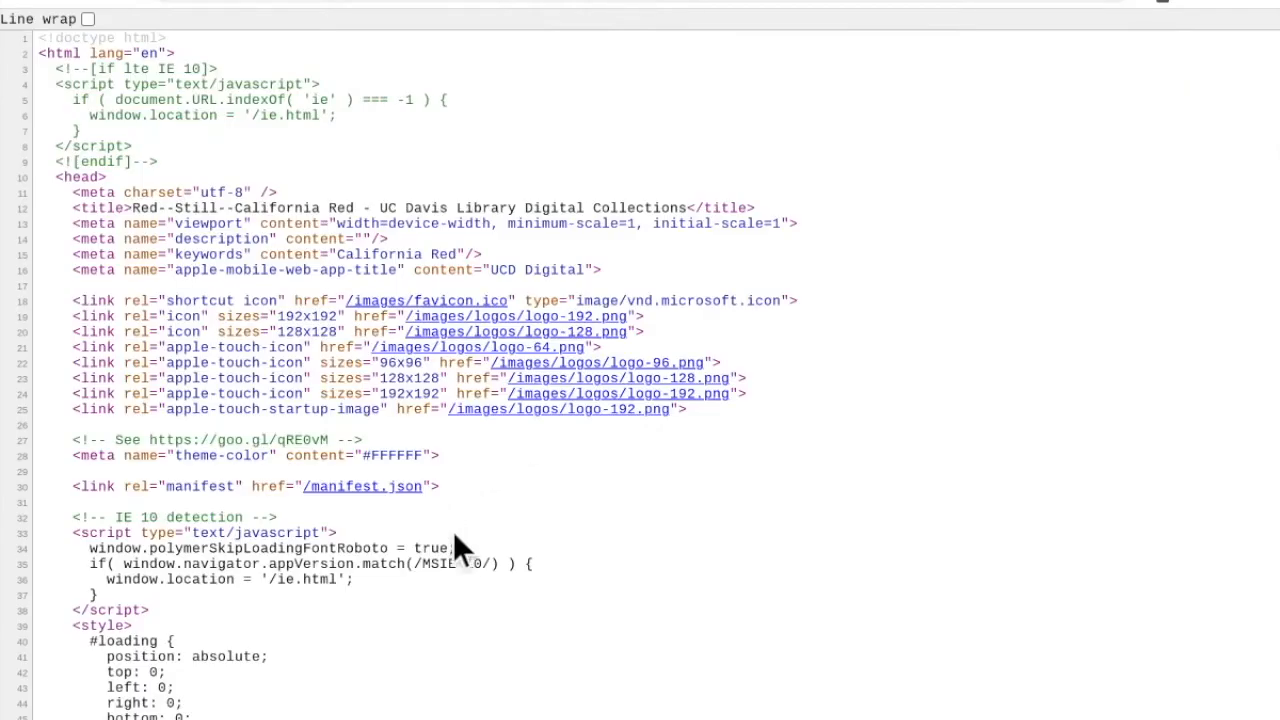
# Scroll the page source to the seo-jsonld script and highlight its JSON-LD block
pyautogui.scroll(-3)
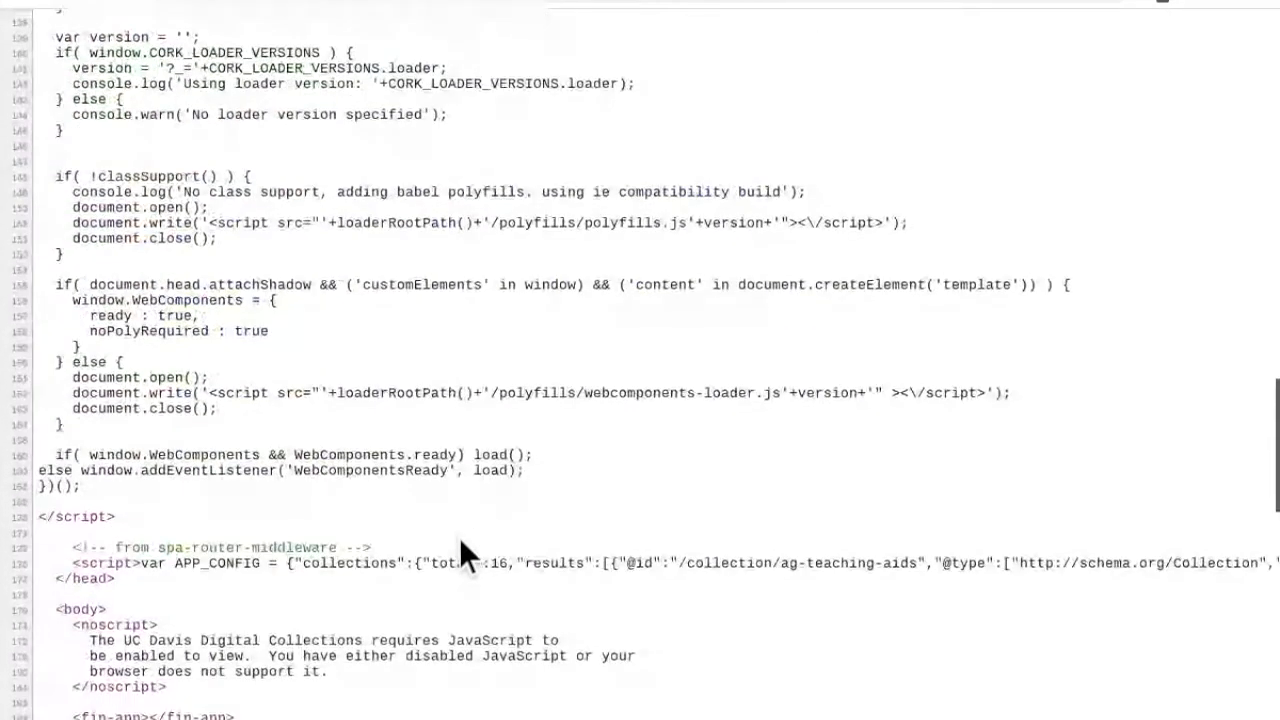
pyautogui.scroll(-3)
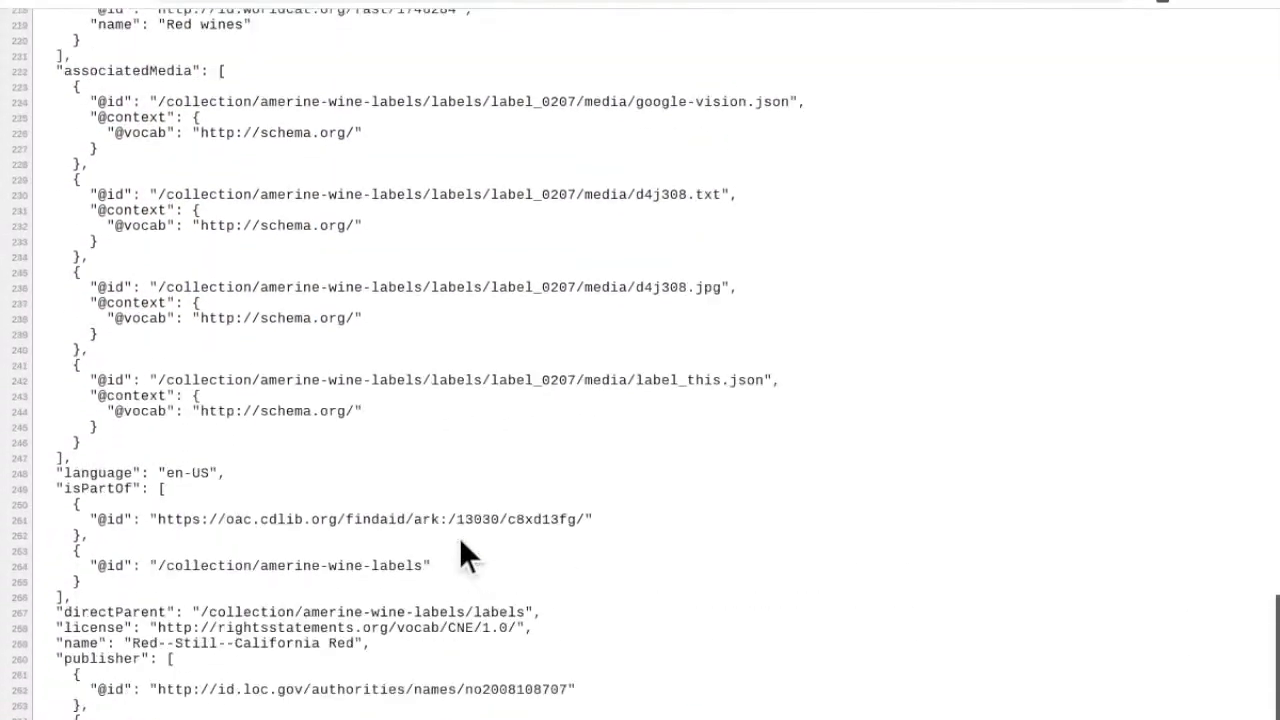
pyautogui.scroll(3)
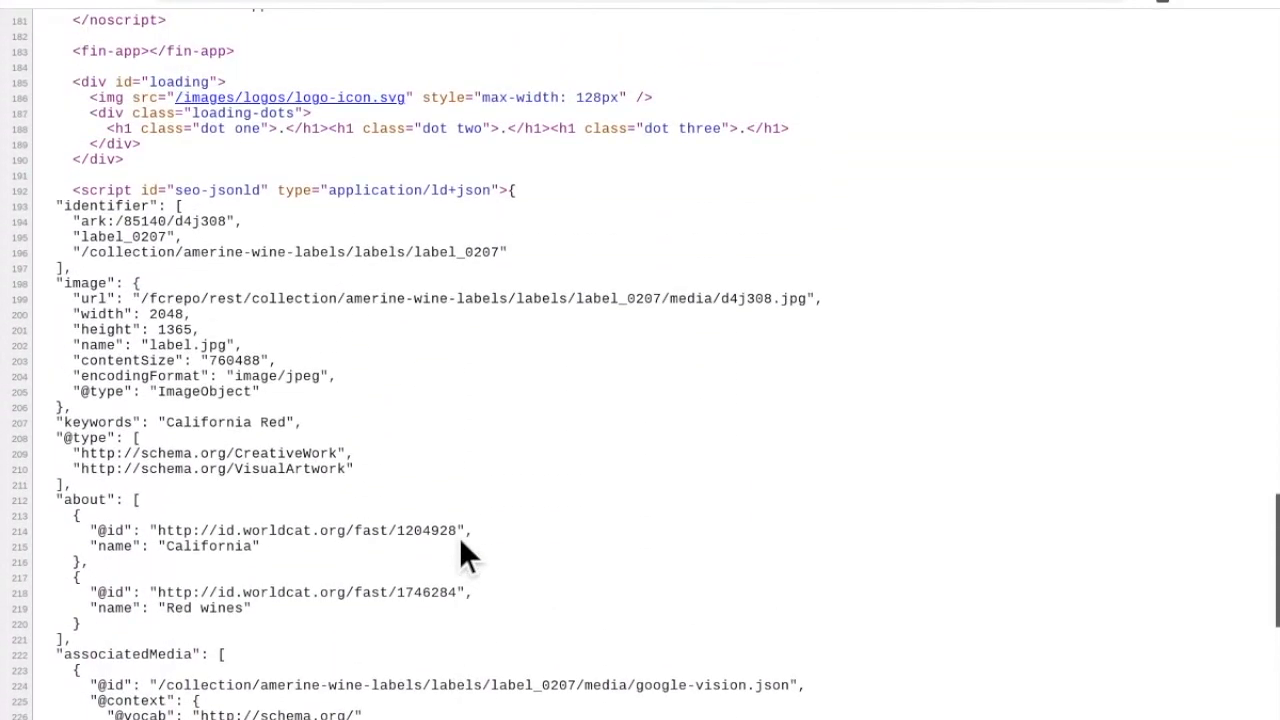
pyautogui.scroll(3)
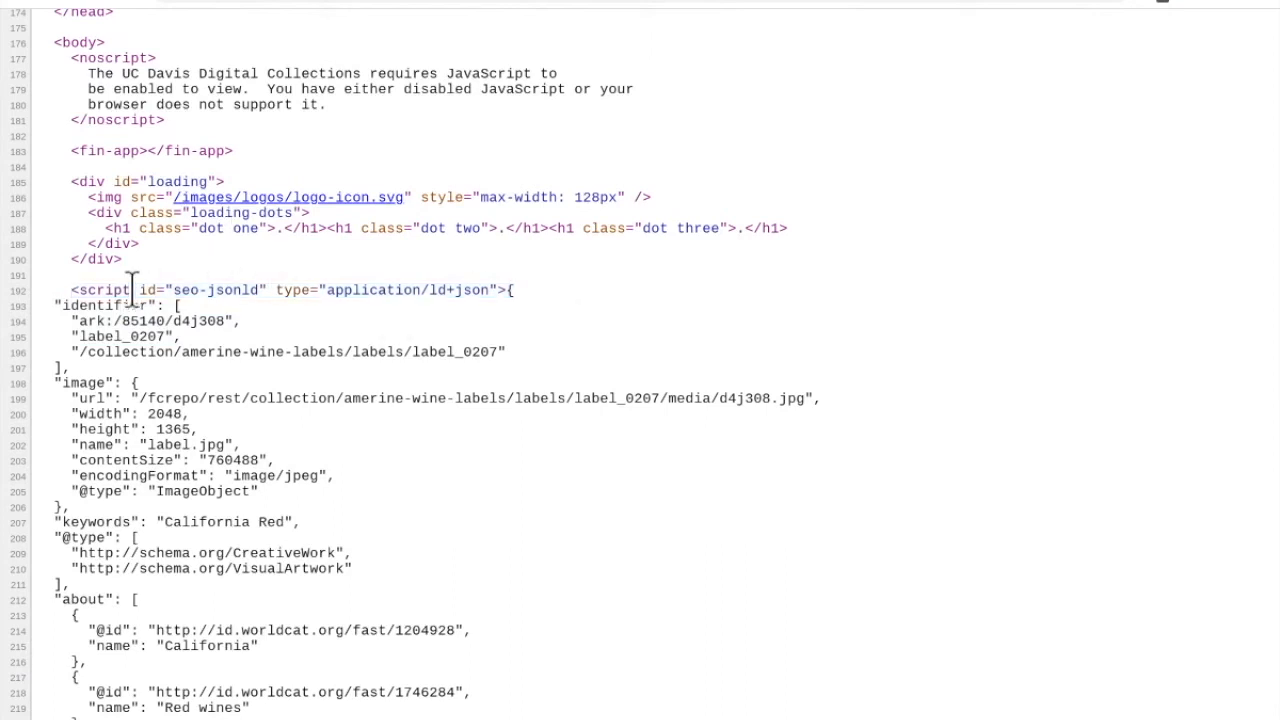
pyautogui.moveTo(131, 290); pyautogui.dragTo(470, 615)
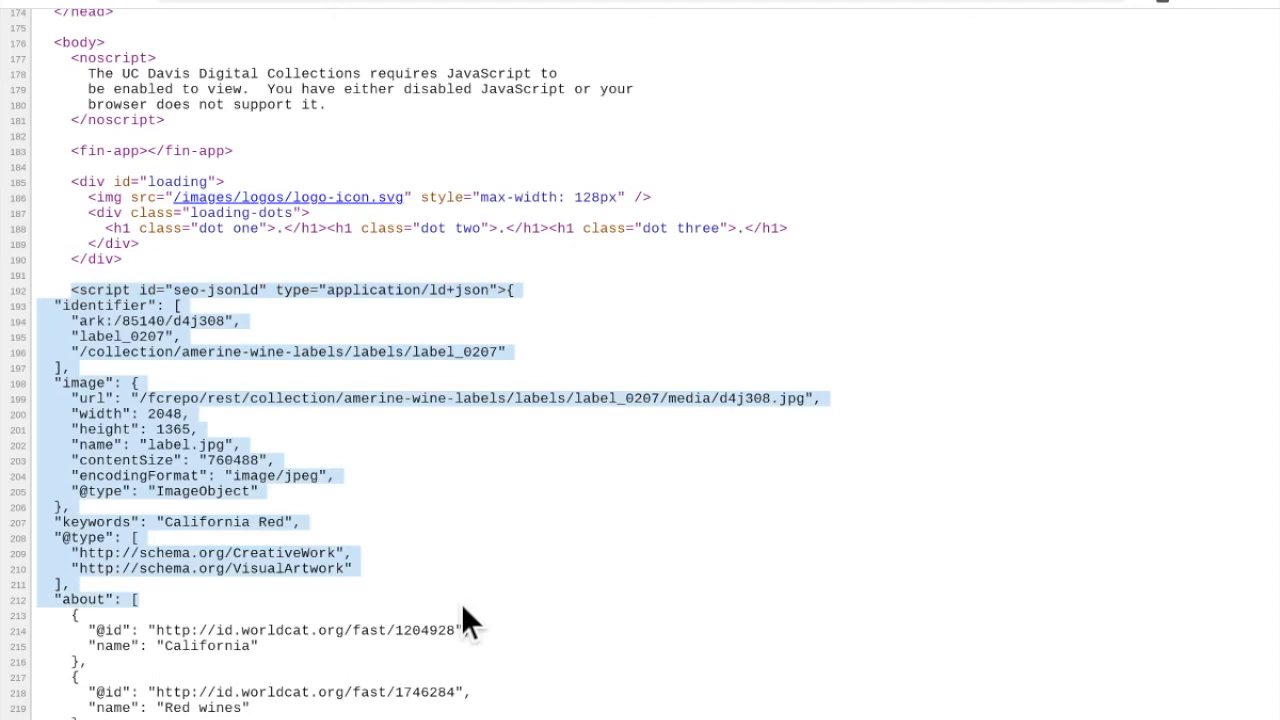
pyautogui.moveTo(483, 620)
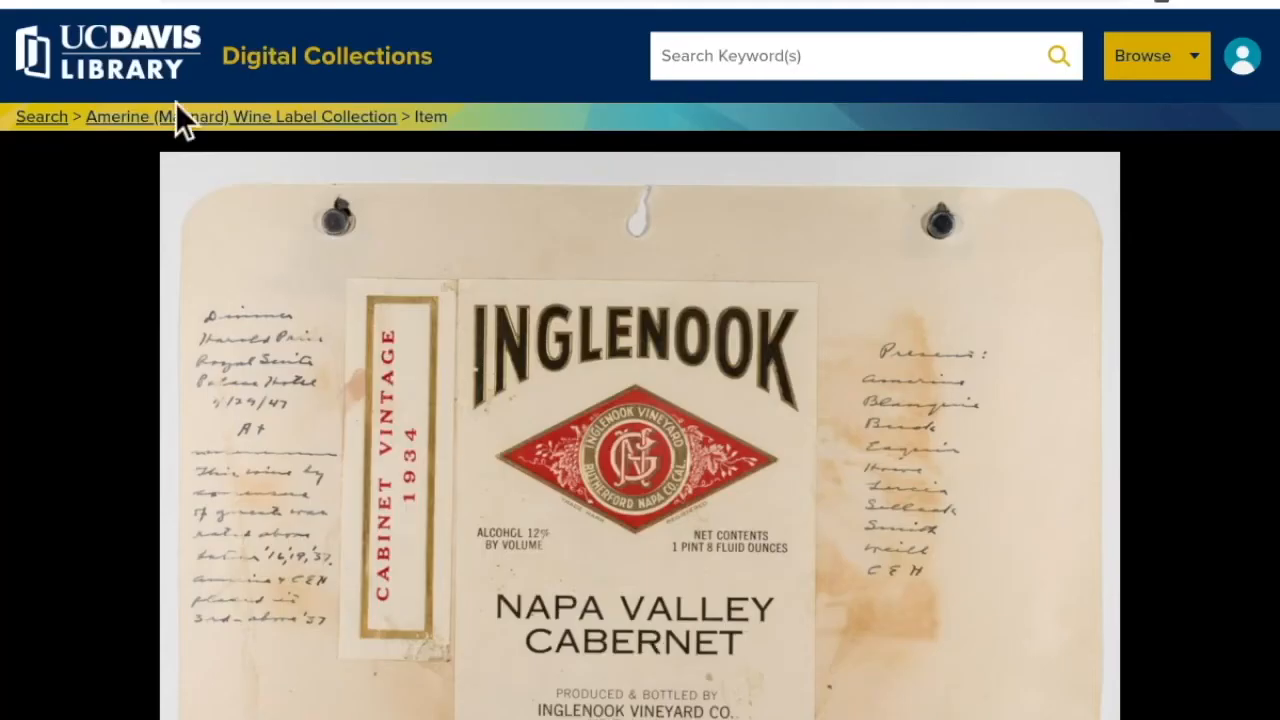
# Follow the Fedora link /collection/amerine-wine-labels/labels/label_0207 from Item Data
pyautogui.scroll(-3)
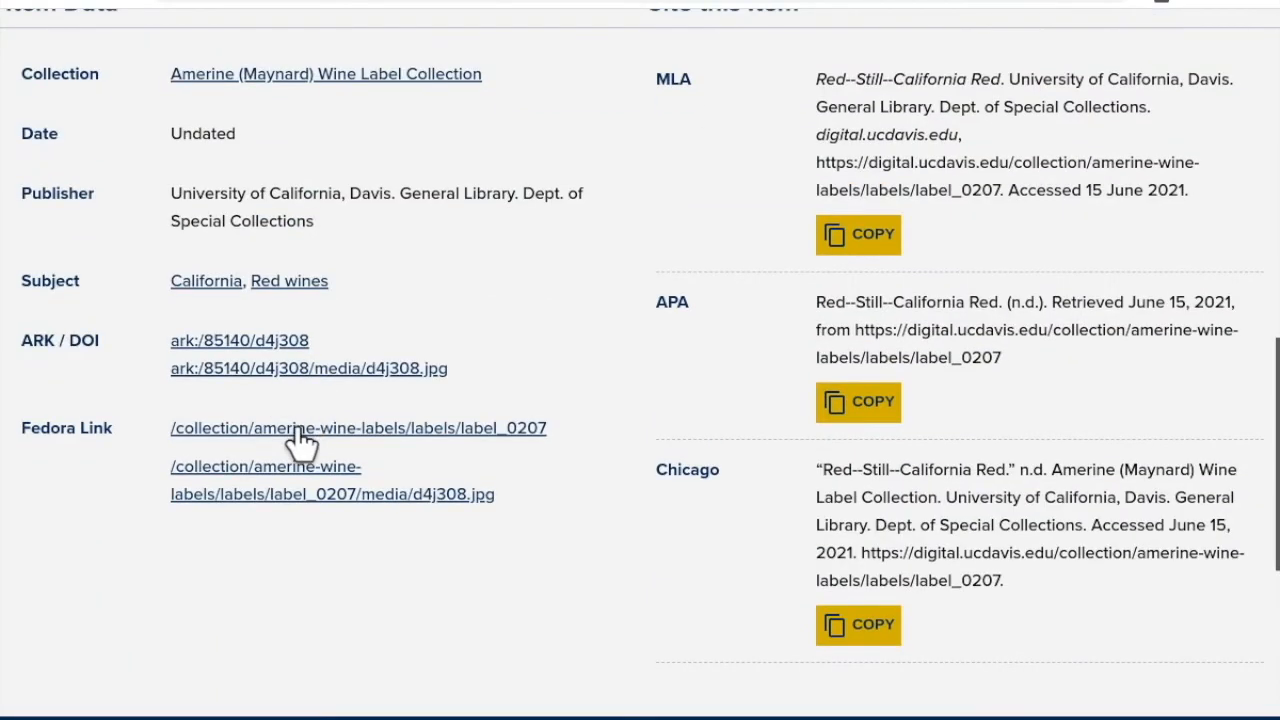
pyautogui.click(358, 428)
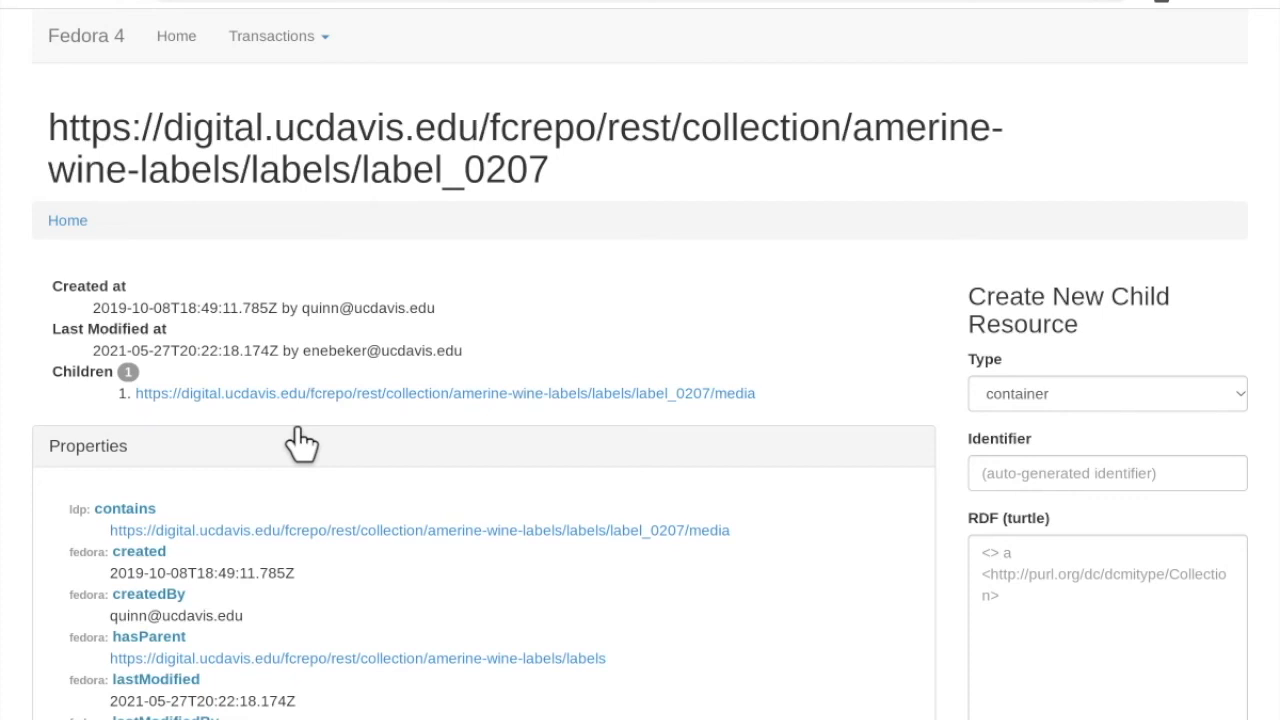
pyautogui.moveTo(302, 445)
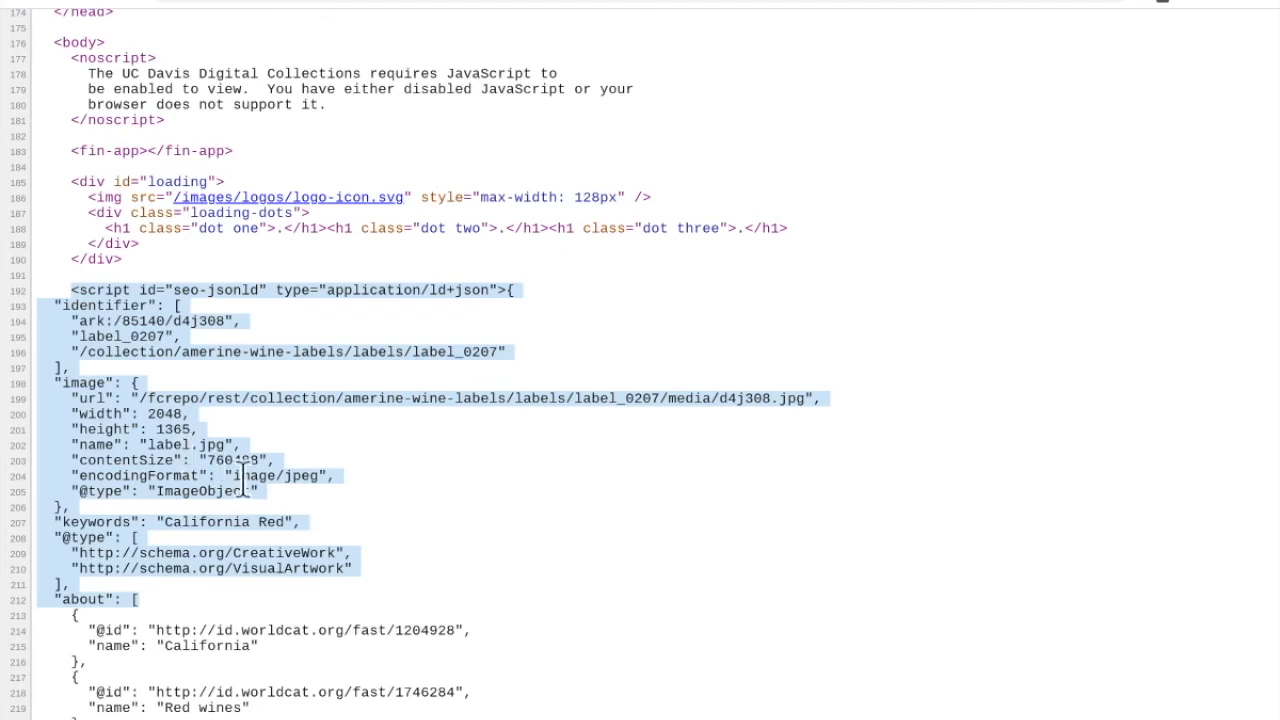
# Scroll the JSON-LD script to its end, past license, publisher and dateModified
pyautogui.scroll(-3)
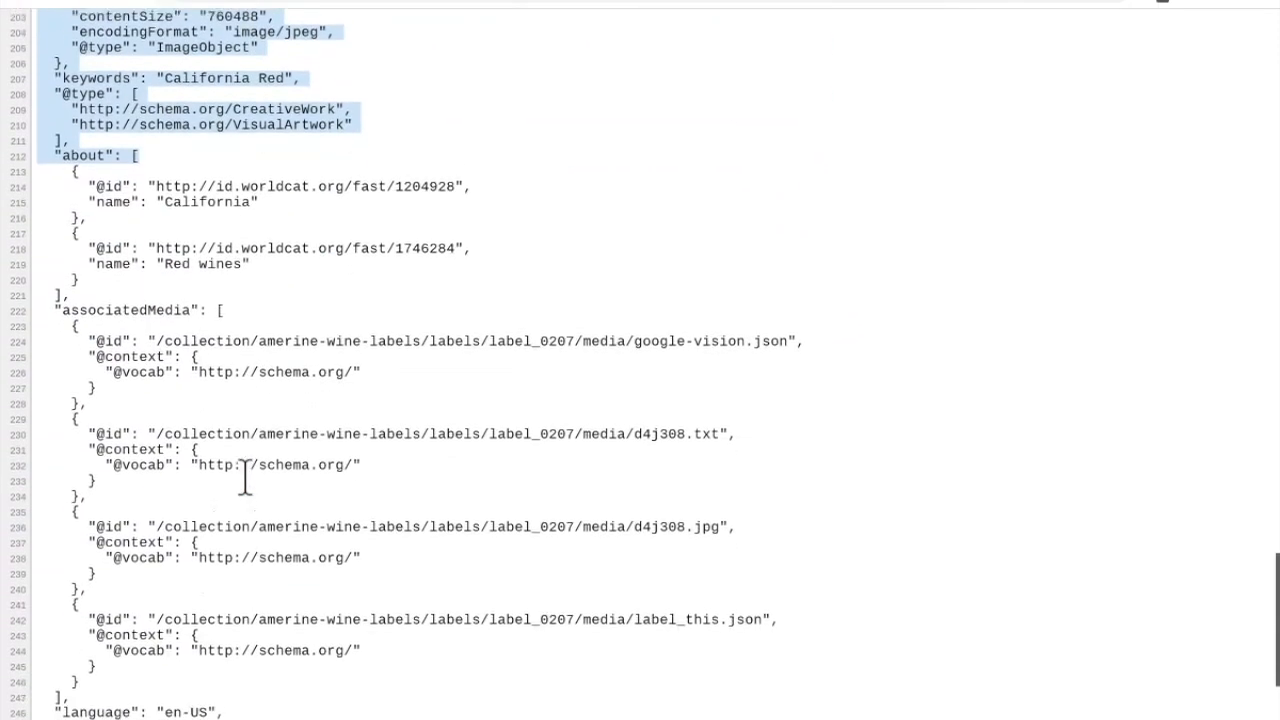
pyautogui.moveTo(313, 502)
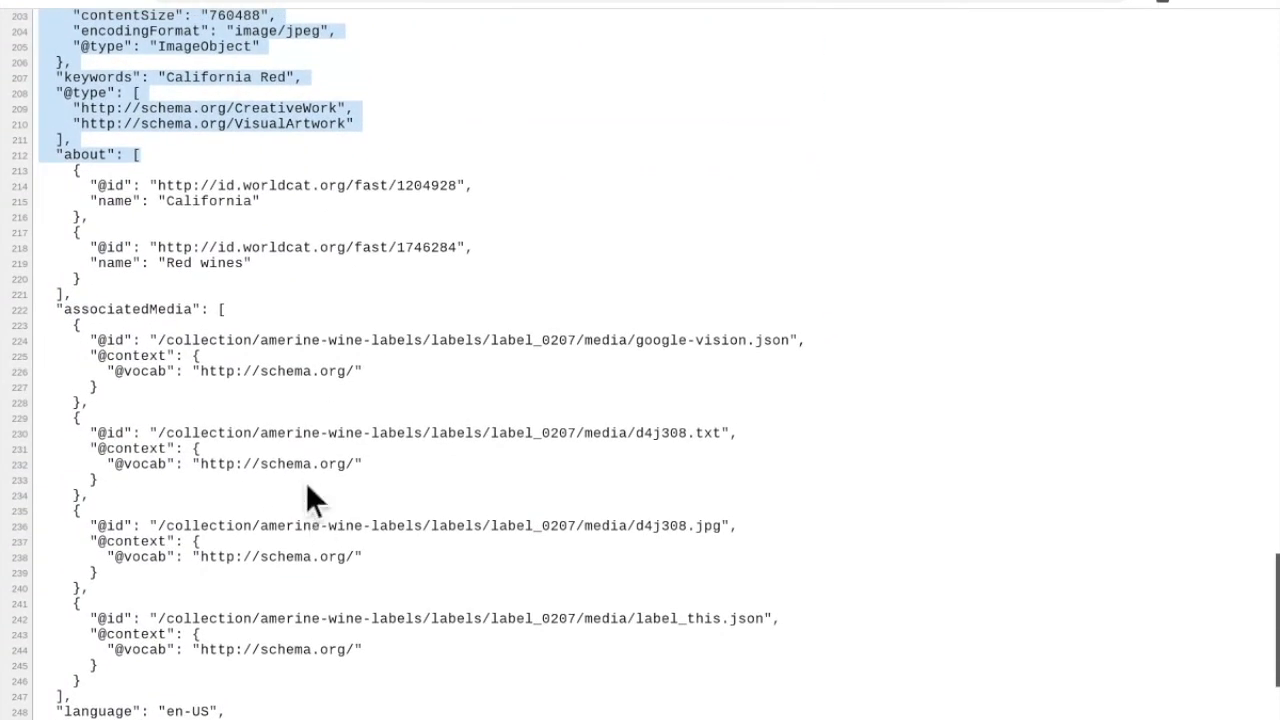
pyautogui.scroll(-3)
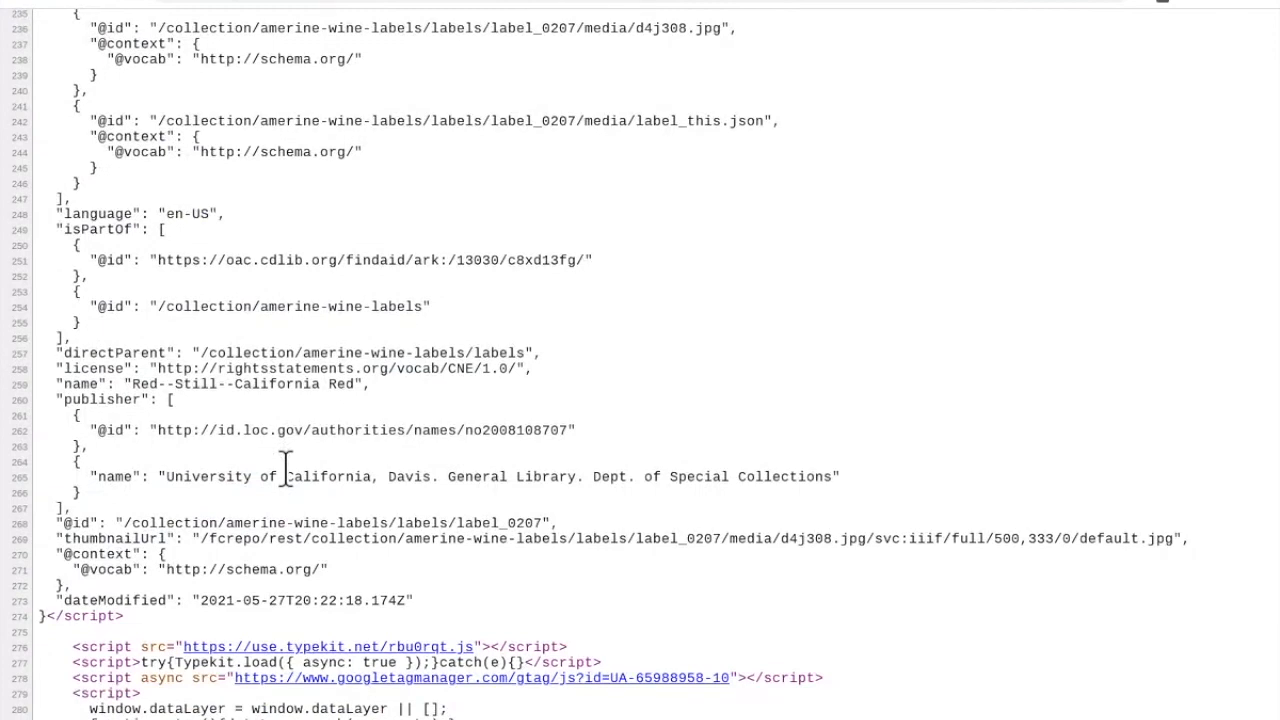
pyautogui.moveTo(320, 390)
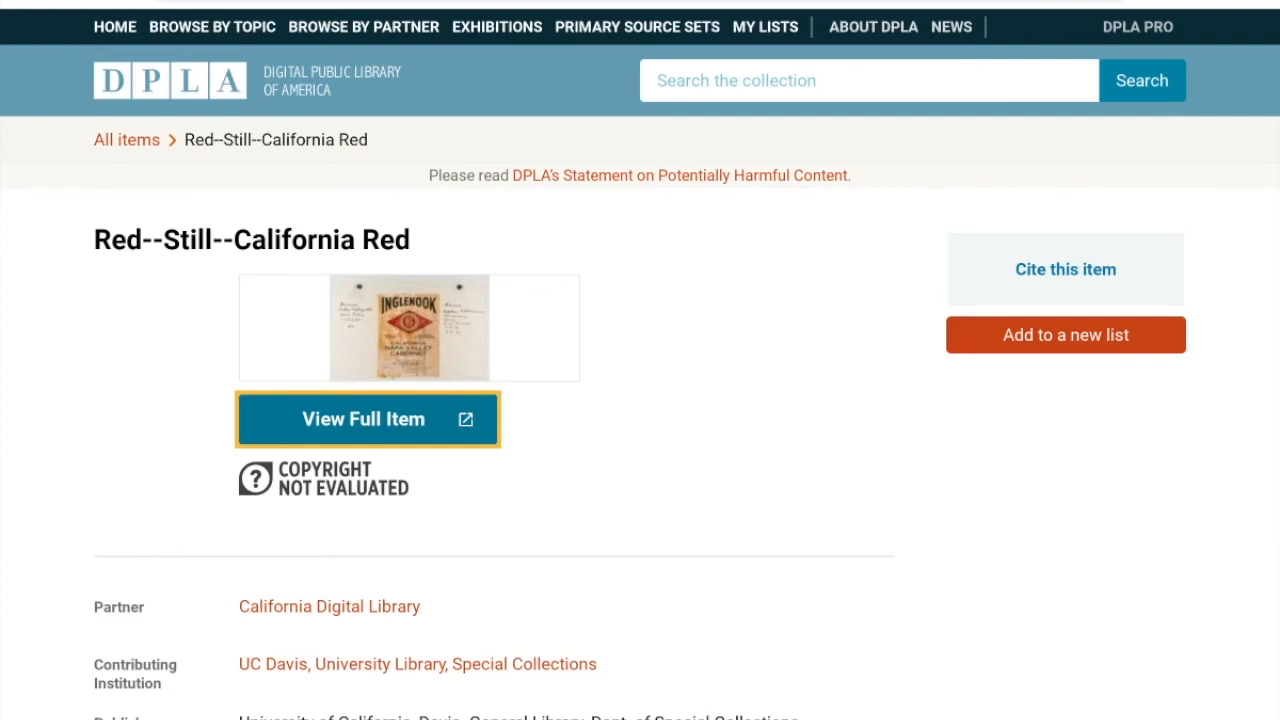
# Leave the DPLA item page for the digital.ucdavis.edu sitemap index tab
pyautogui.click(363, 419)
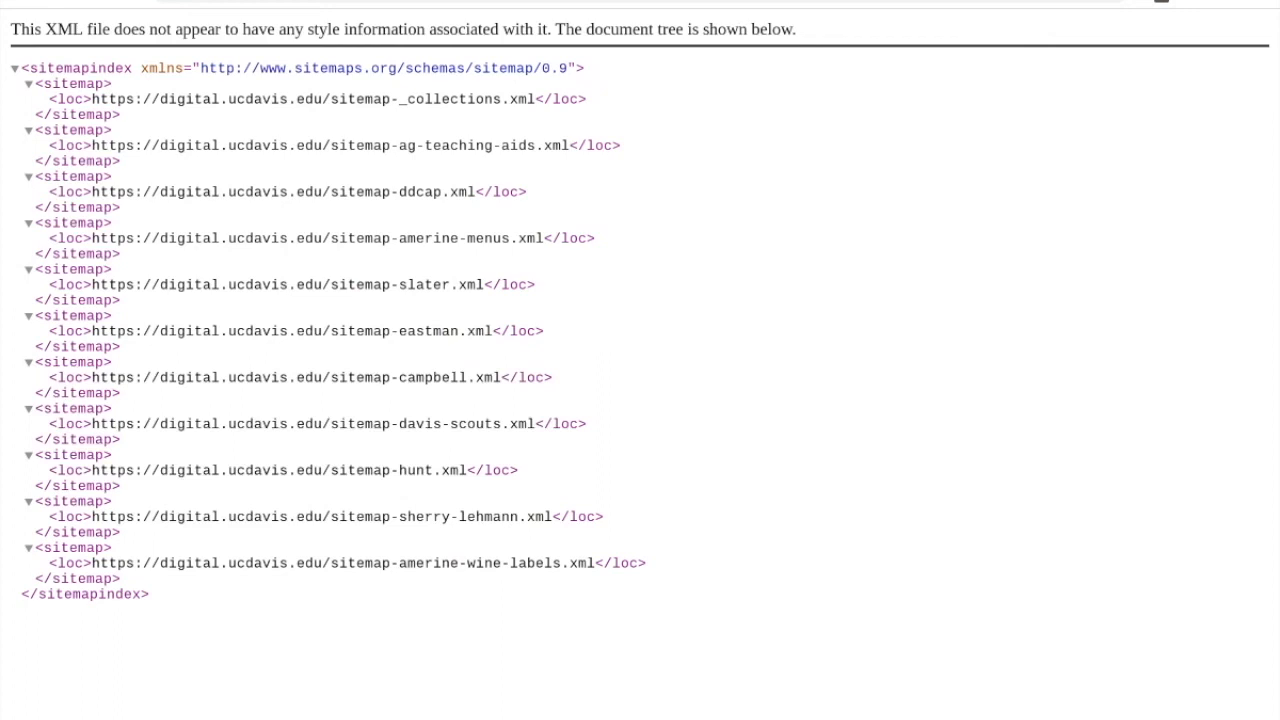
pyautogui.moveTo(755, 145)
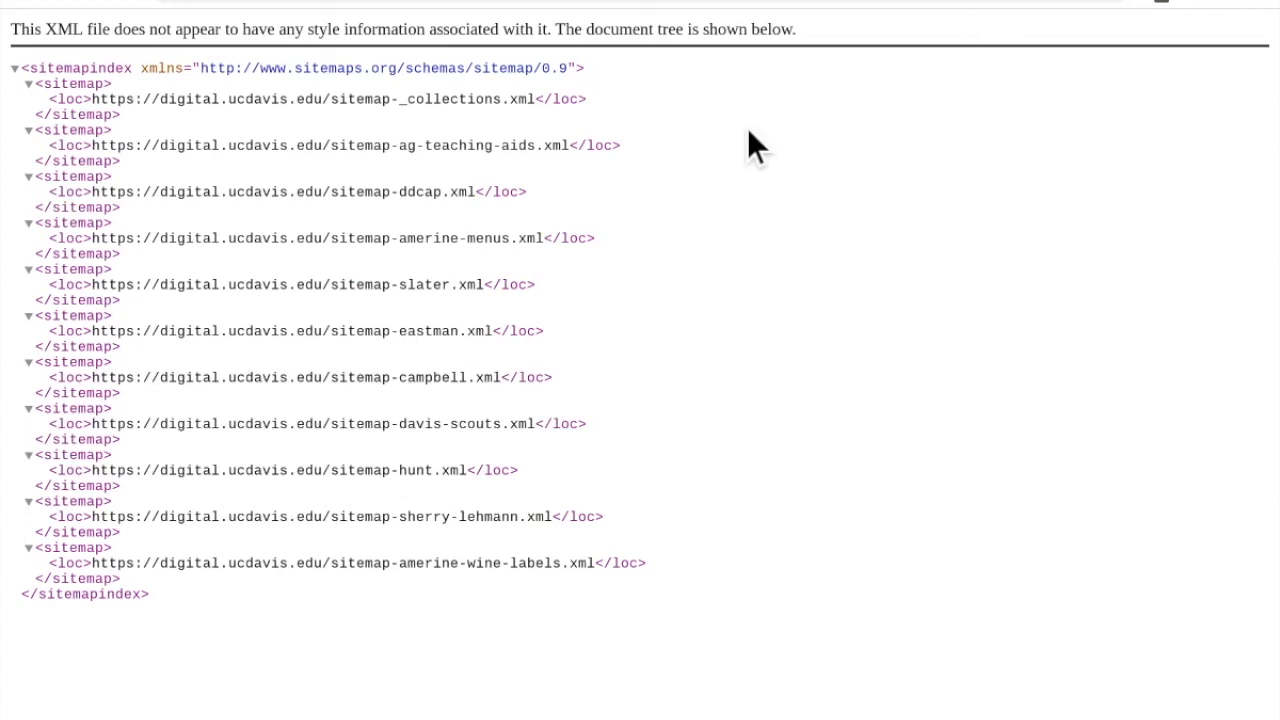